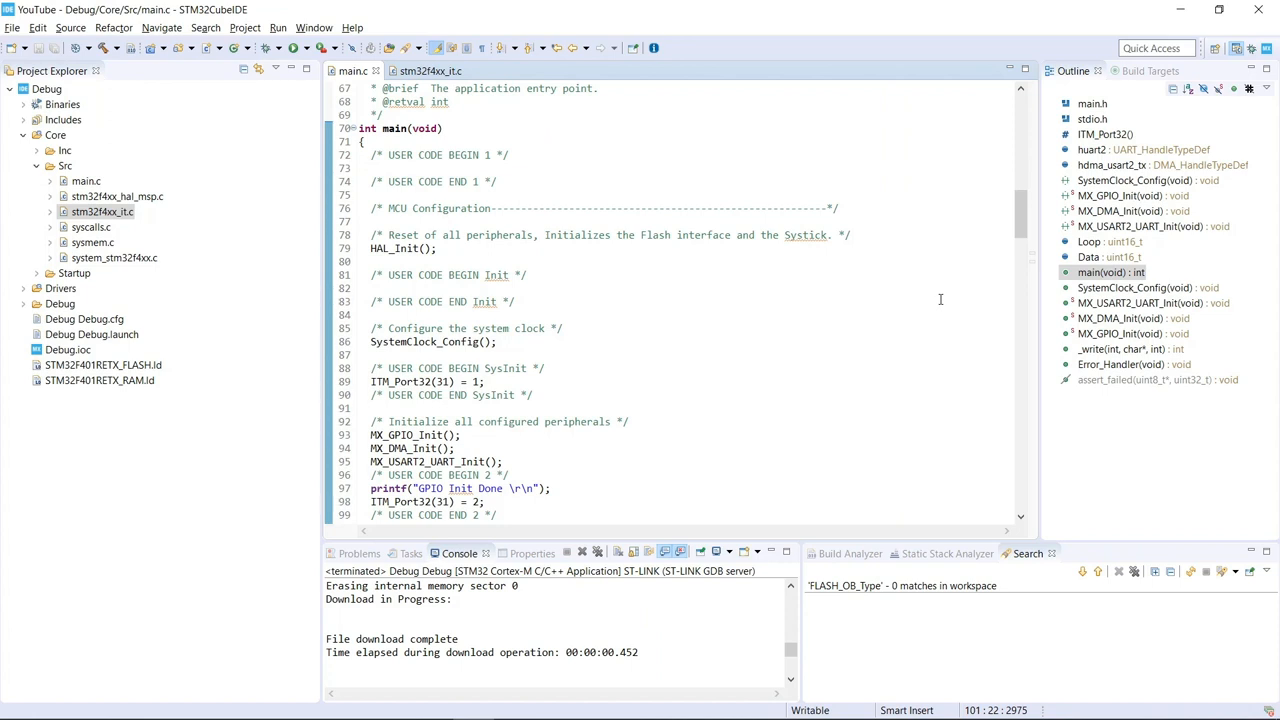
mouse_move(884, 317)
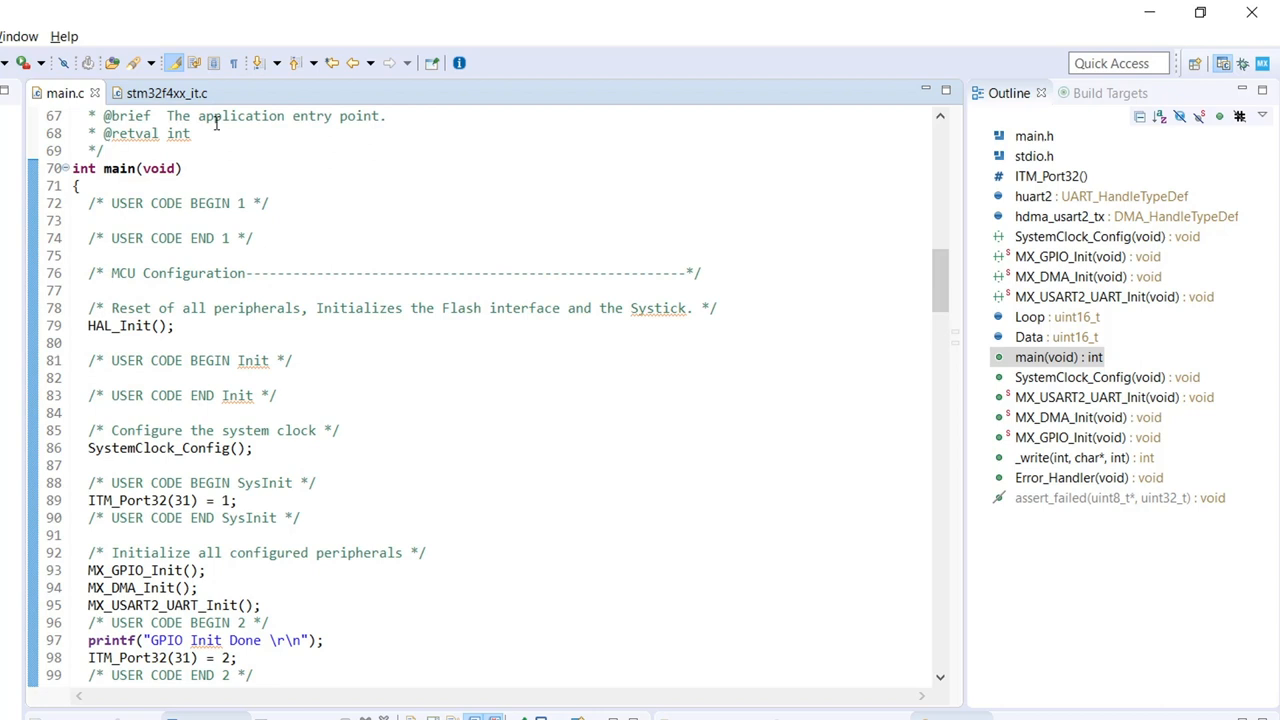
Step: Inspect main.c and the ITM_Port32 macro definition in the halted debug session
click(166, 93)
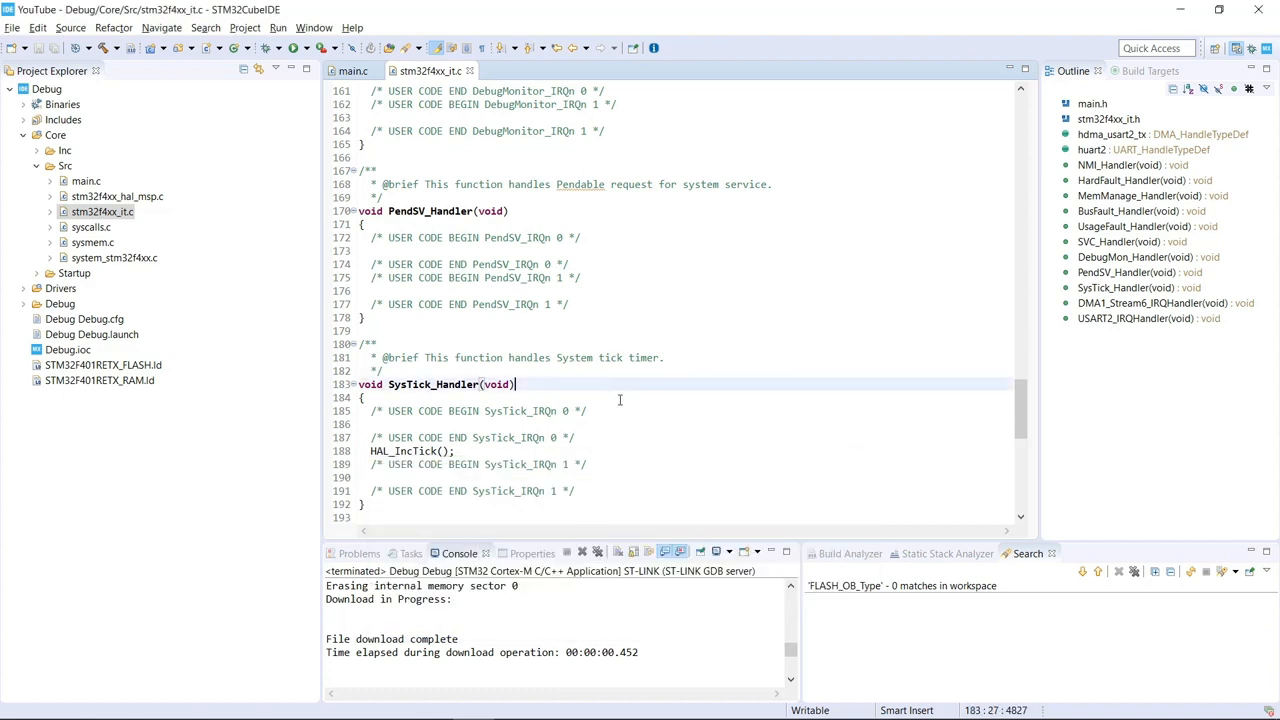
click(351, 71)
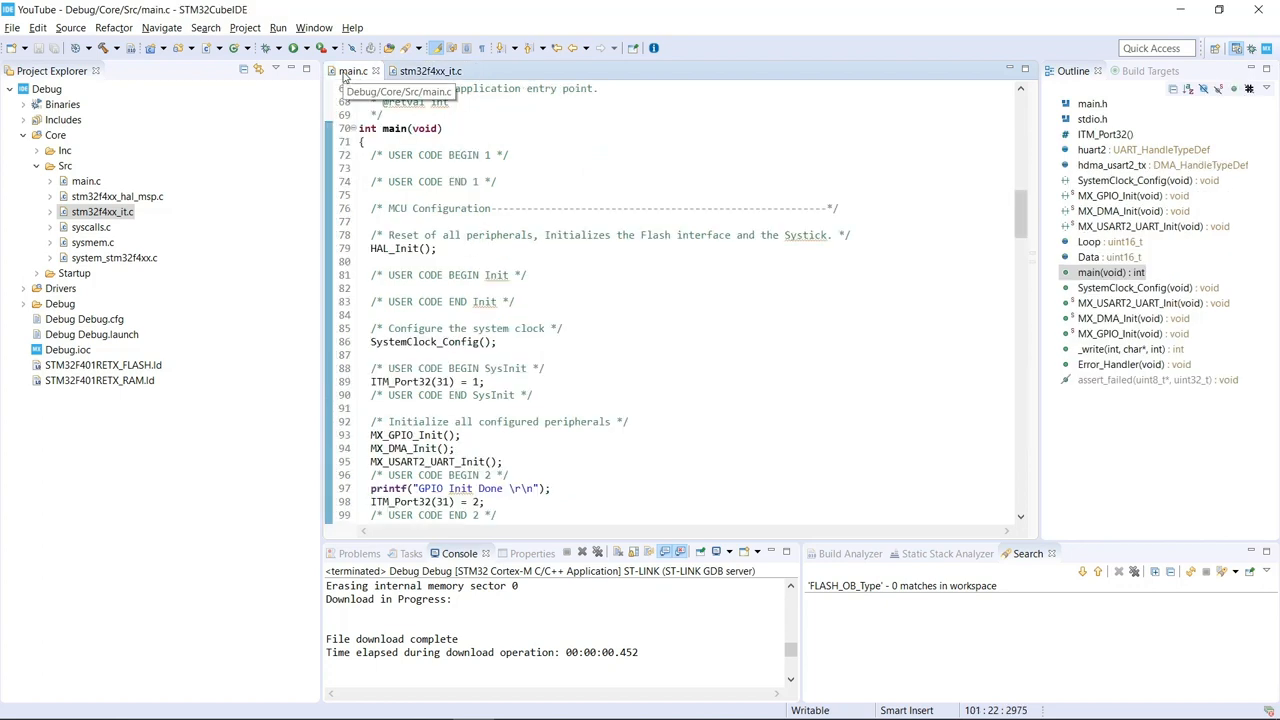
scroll(down, 3)
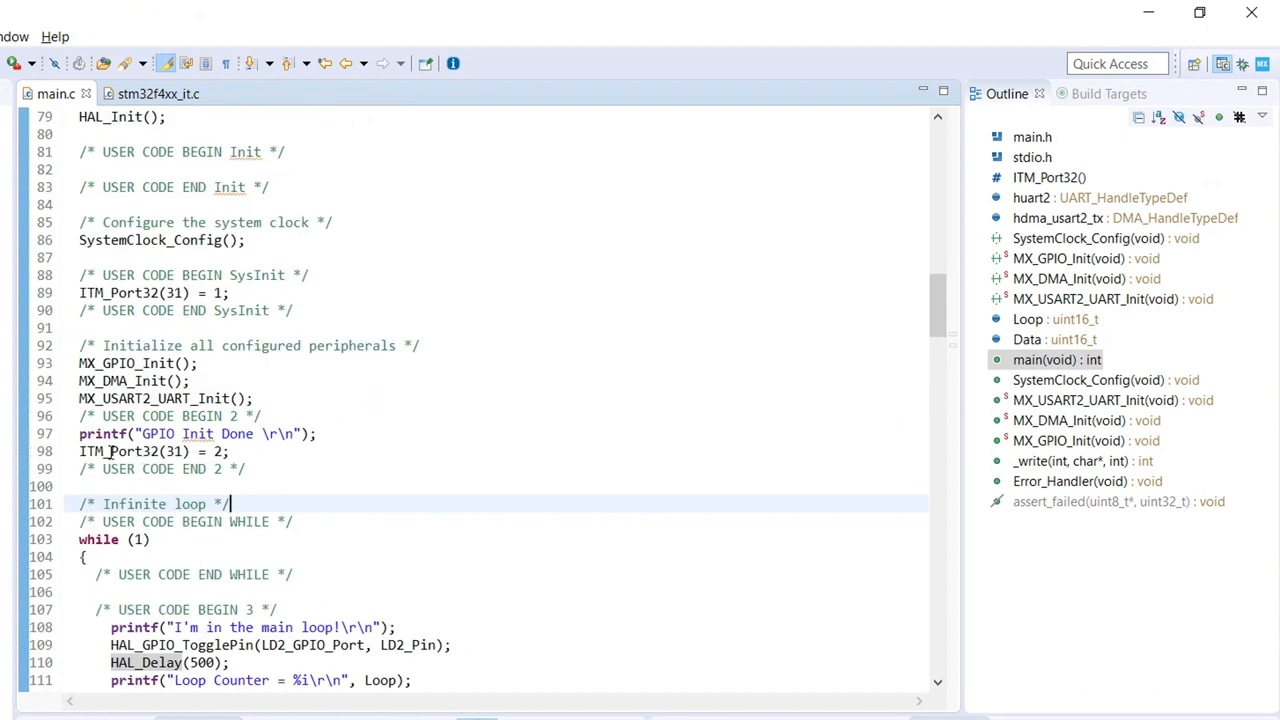
mouse_move(130, 451)
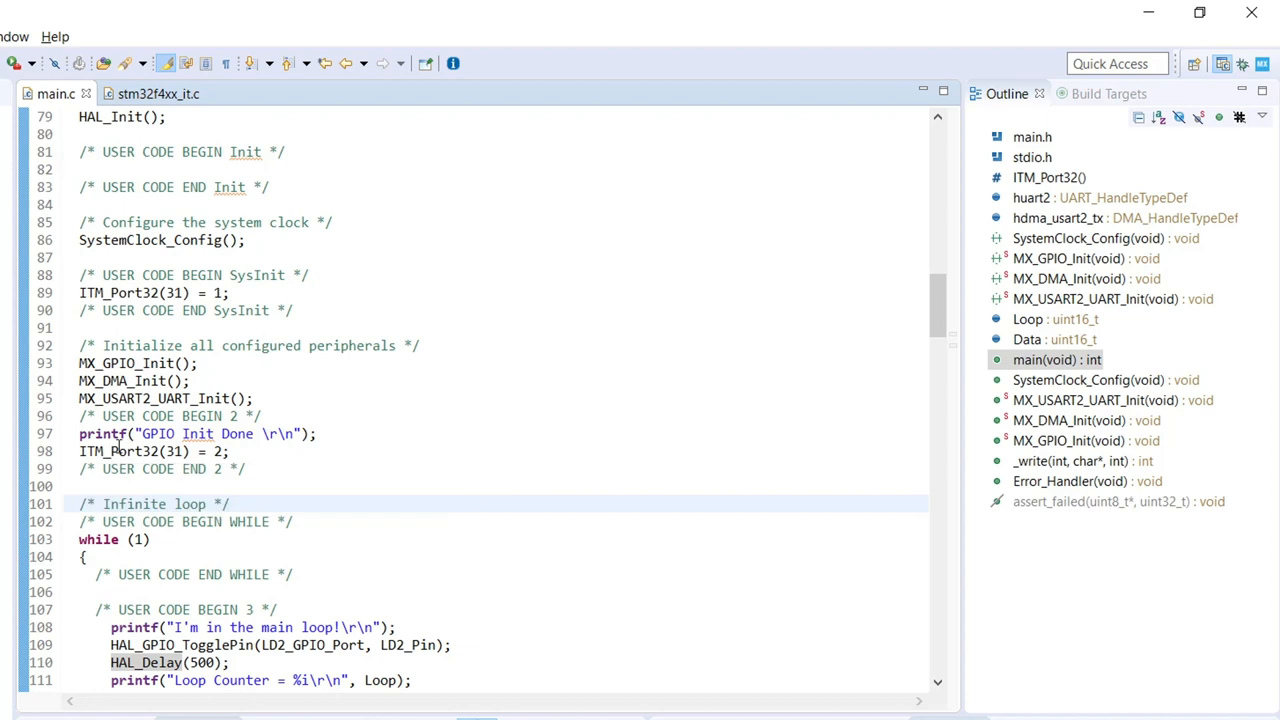
click(1048, 177)
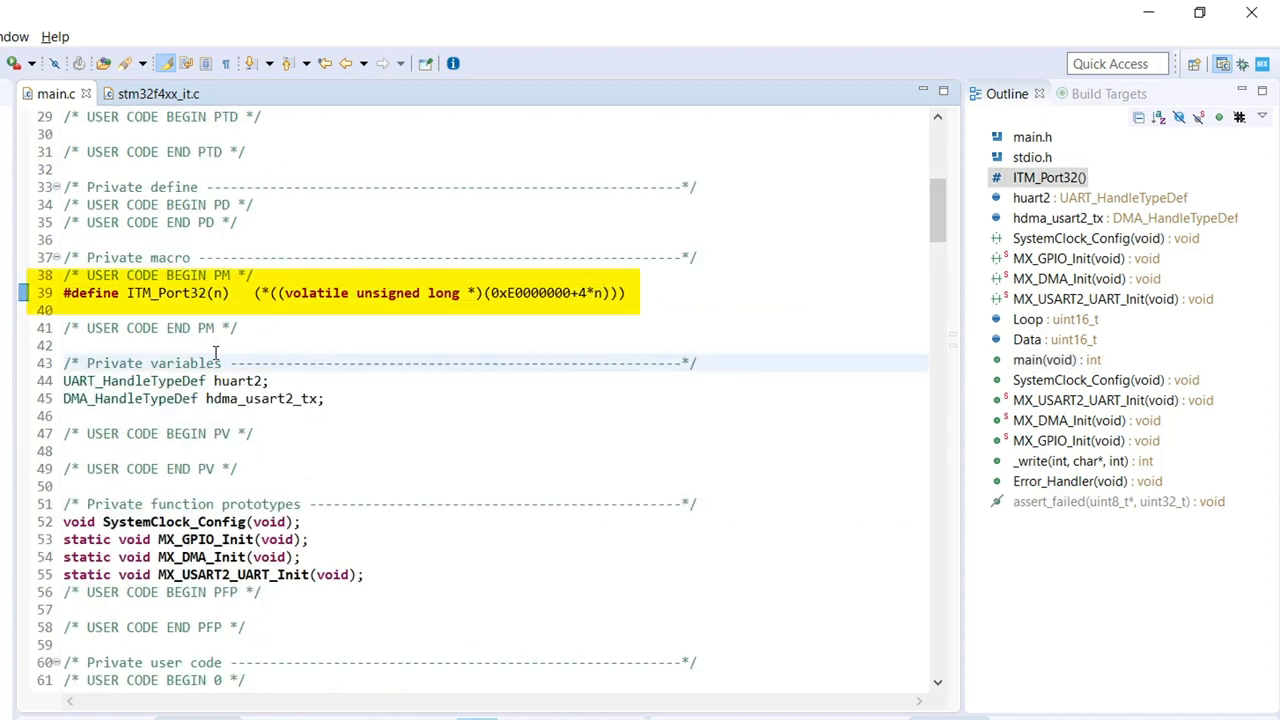
click(341, 362)
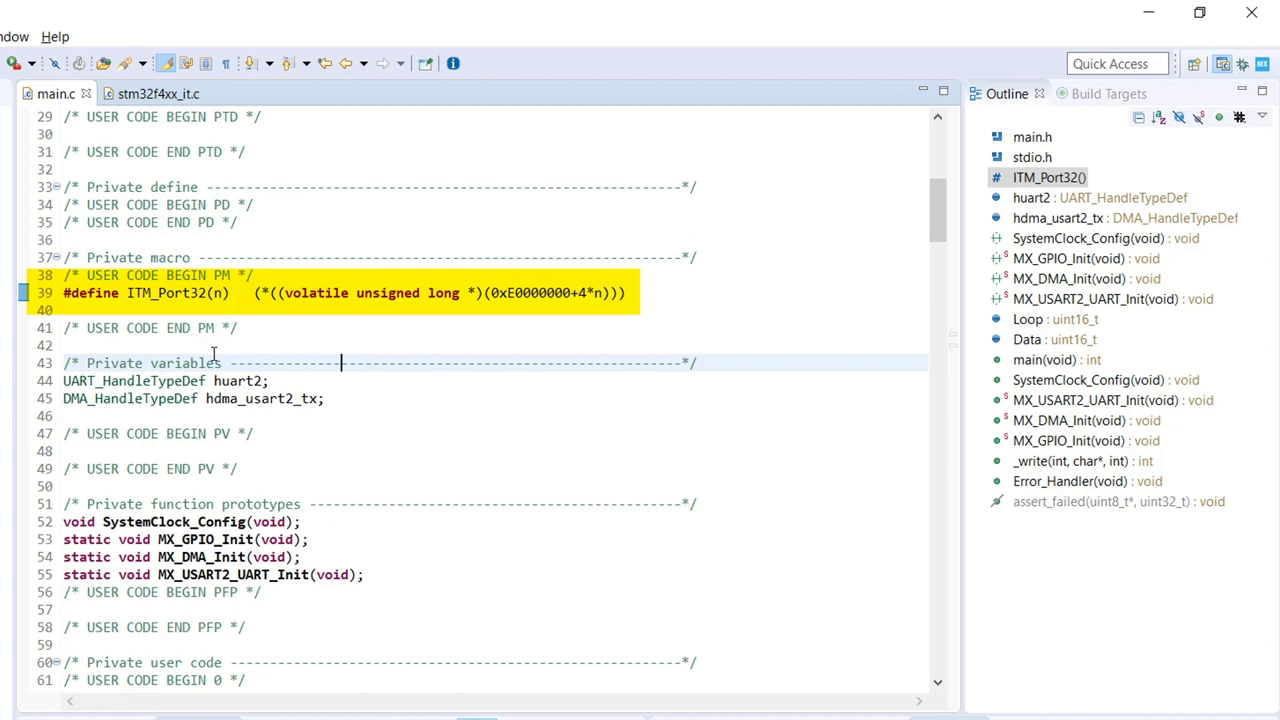
scroll(down, 3)
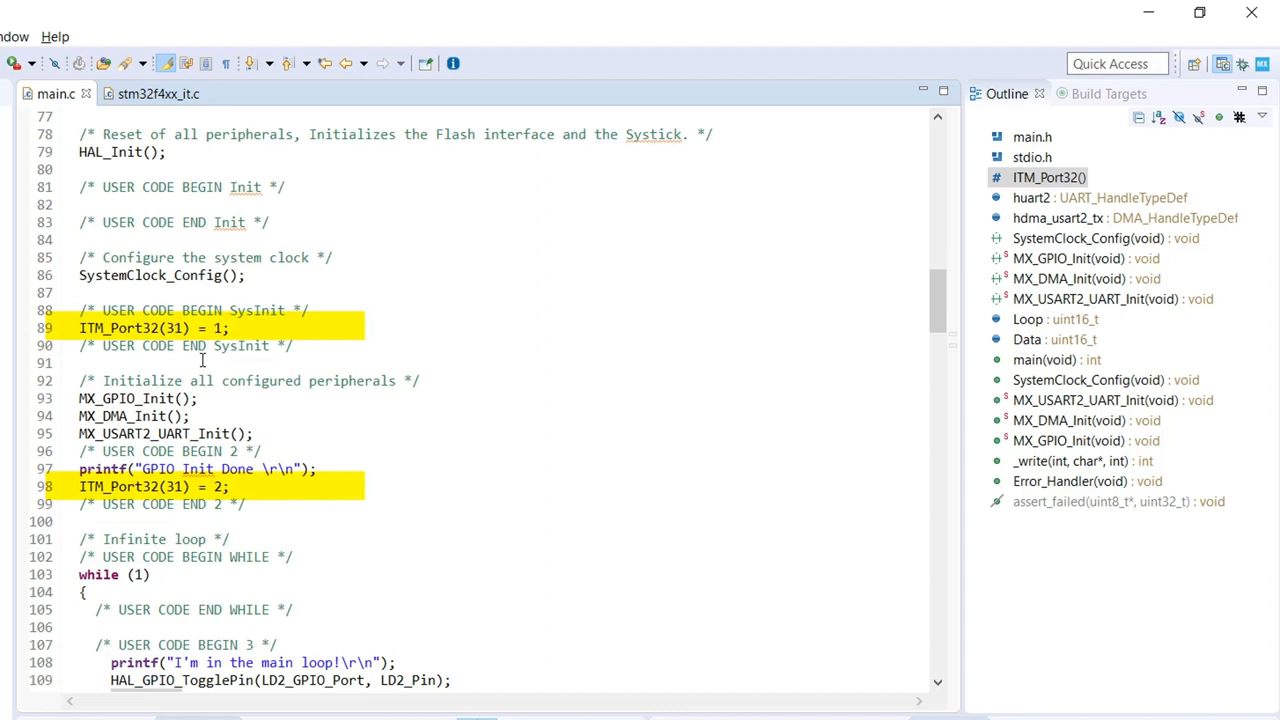
double_click(175, 328)
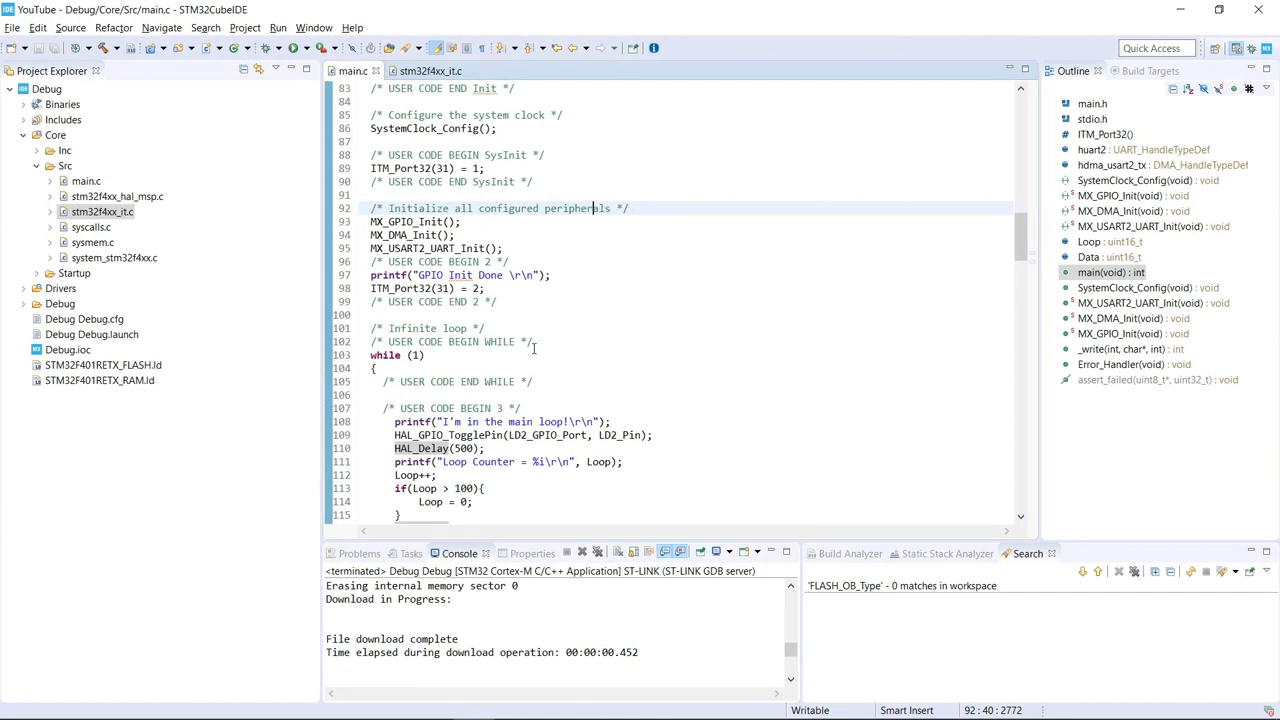
Step: Bring up the SWV Trace Log view via Window > Show View
scroll(down, 3)
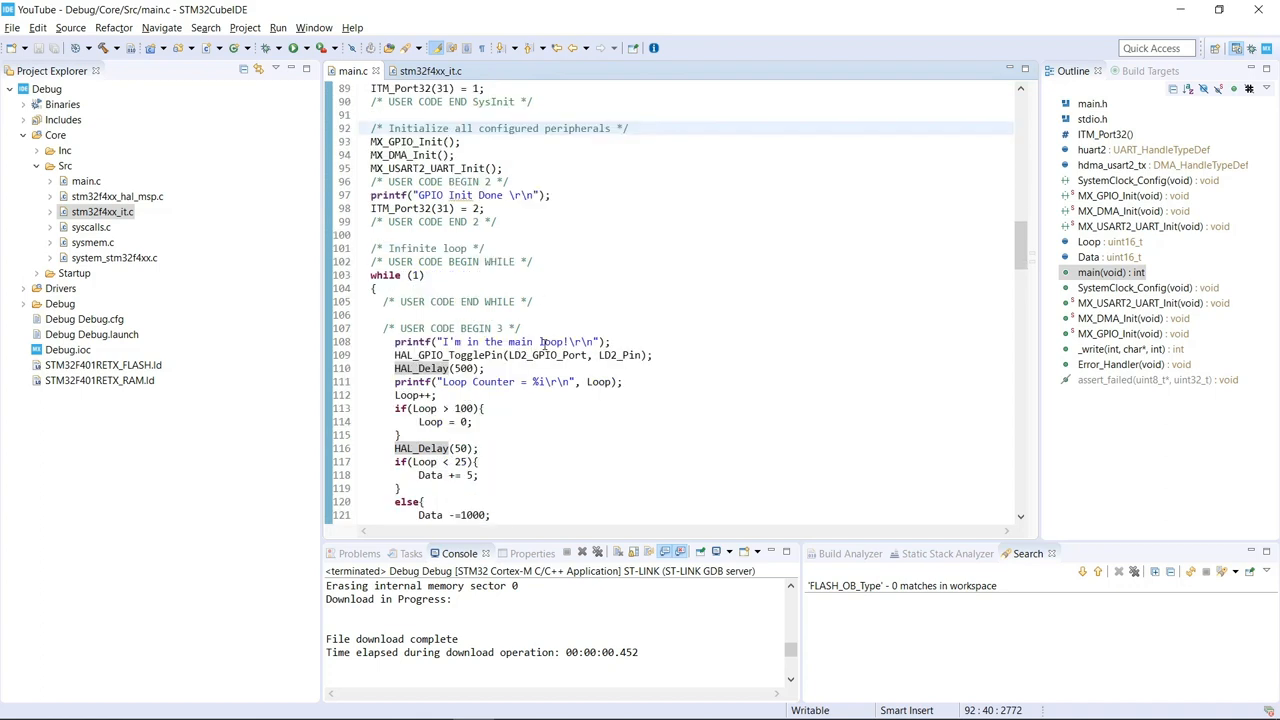
mouse_move(544, 344)
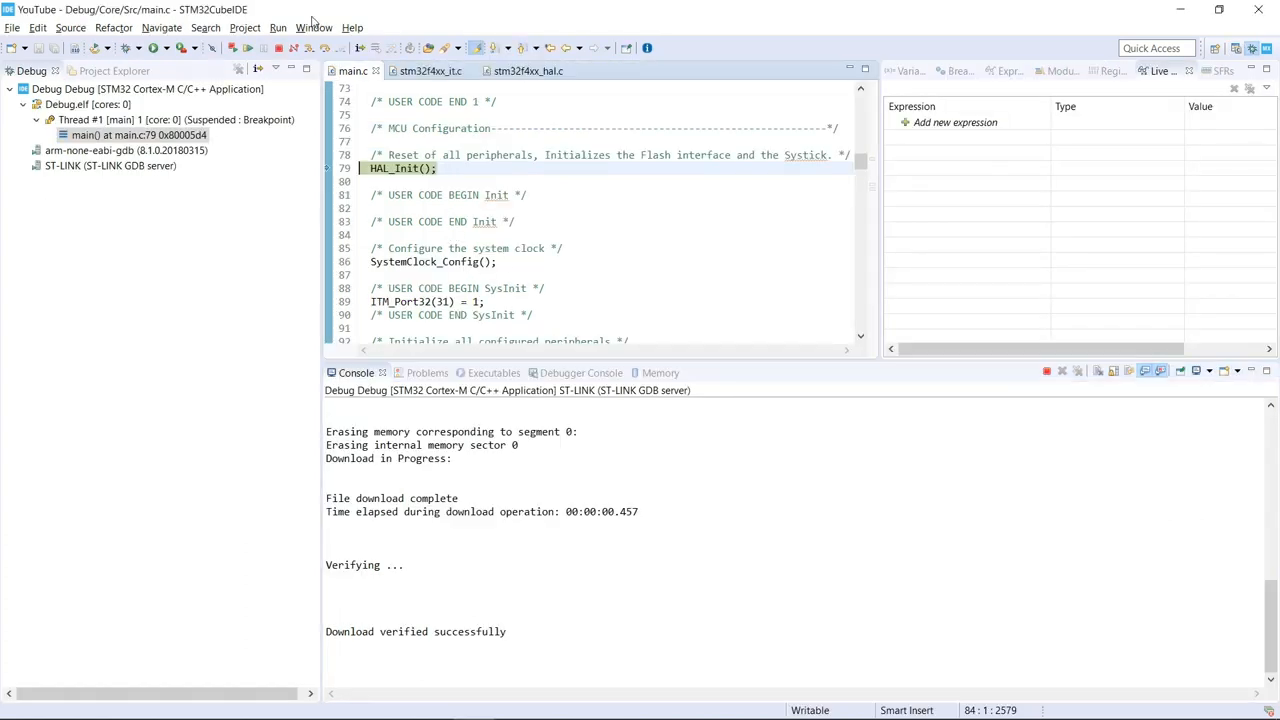
click(314, 27)
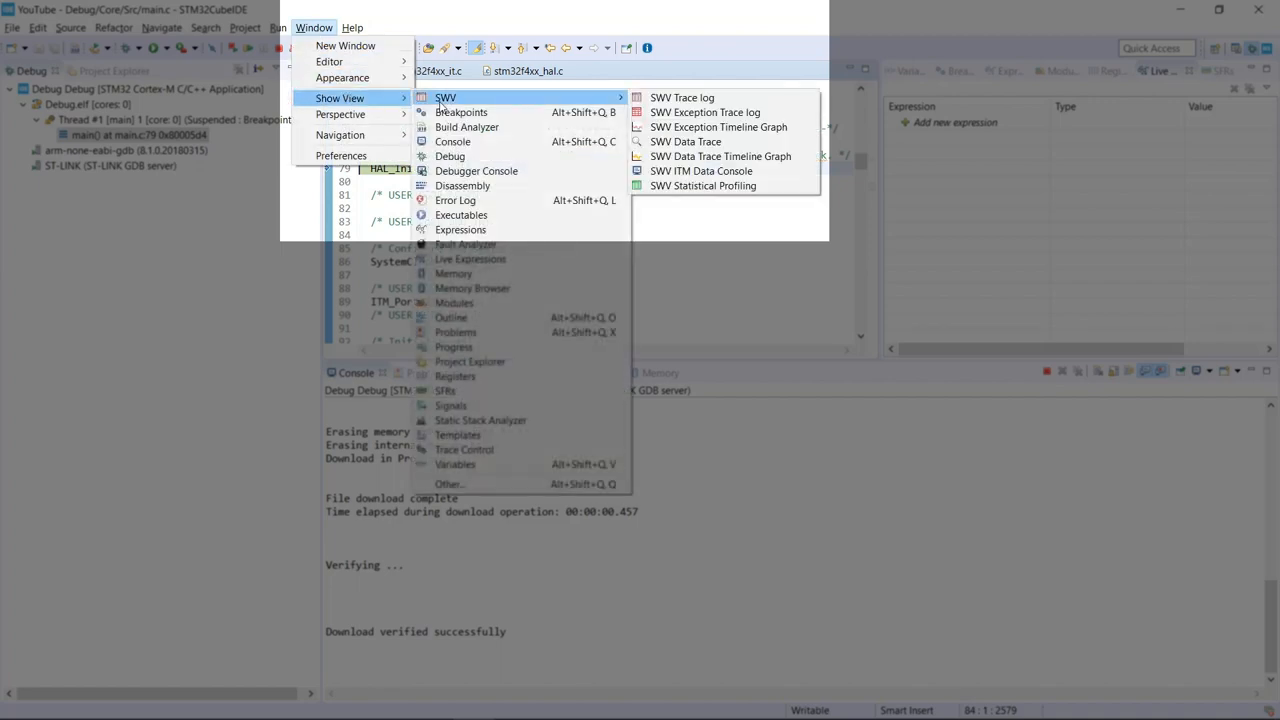
mouse_move(683, 97)
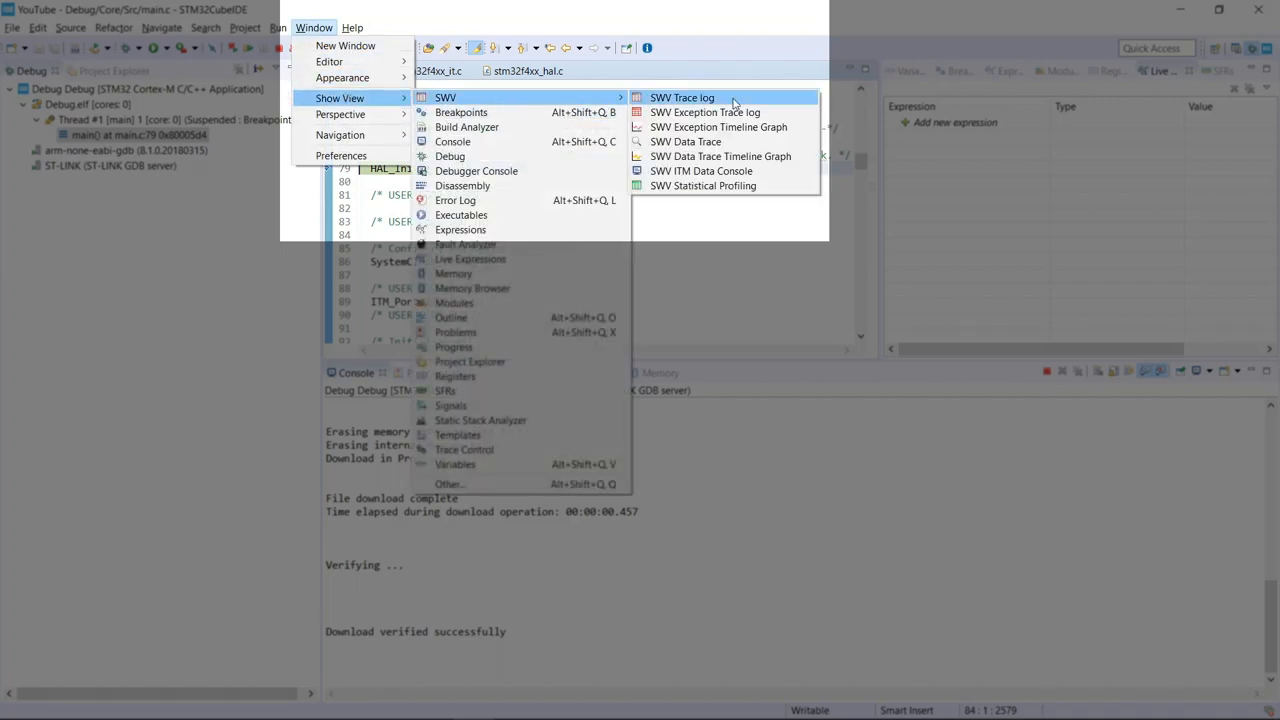
click(682, 97)
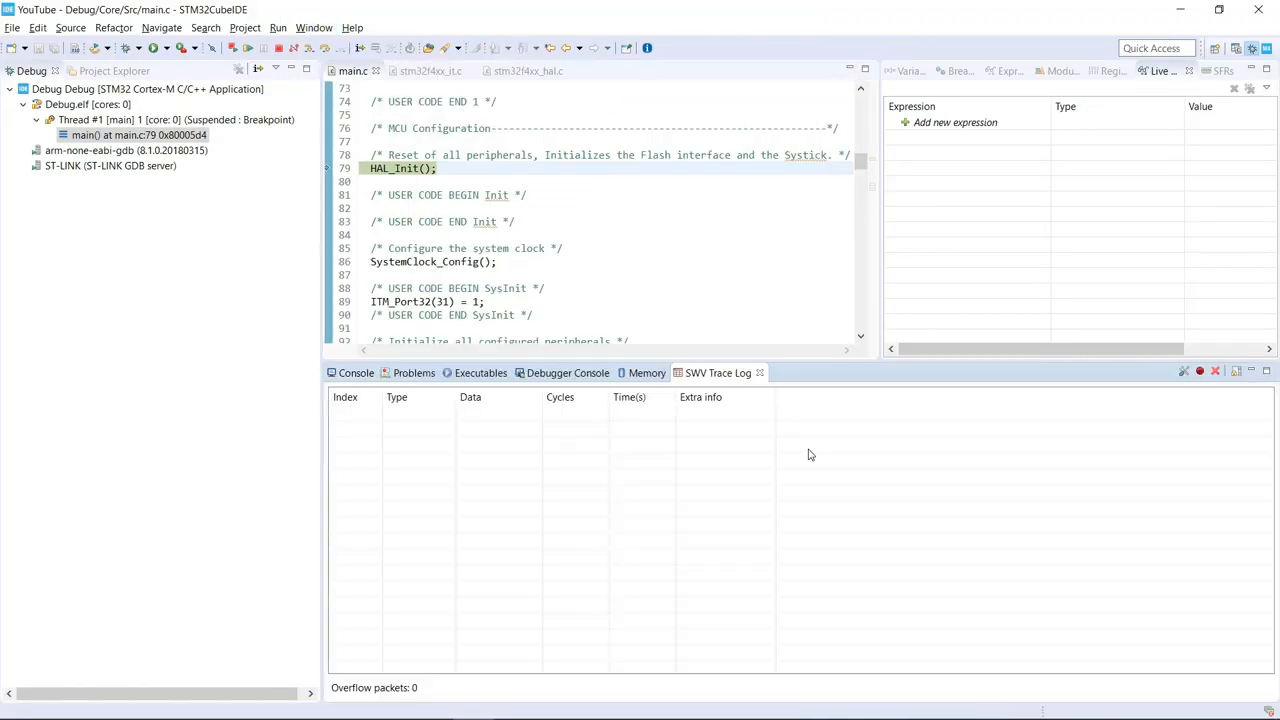
mouse_move(1184, 372)
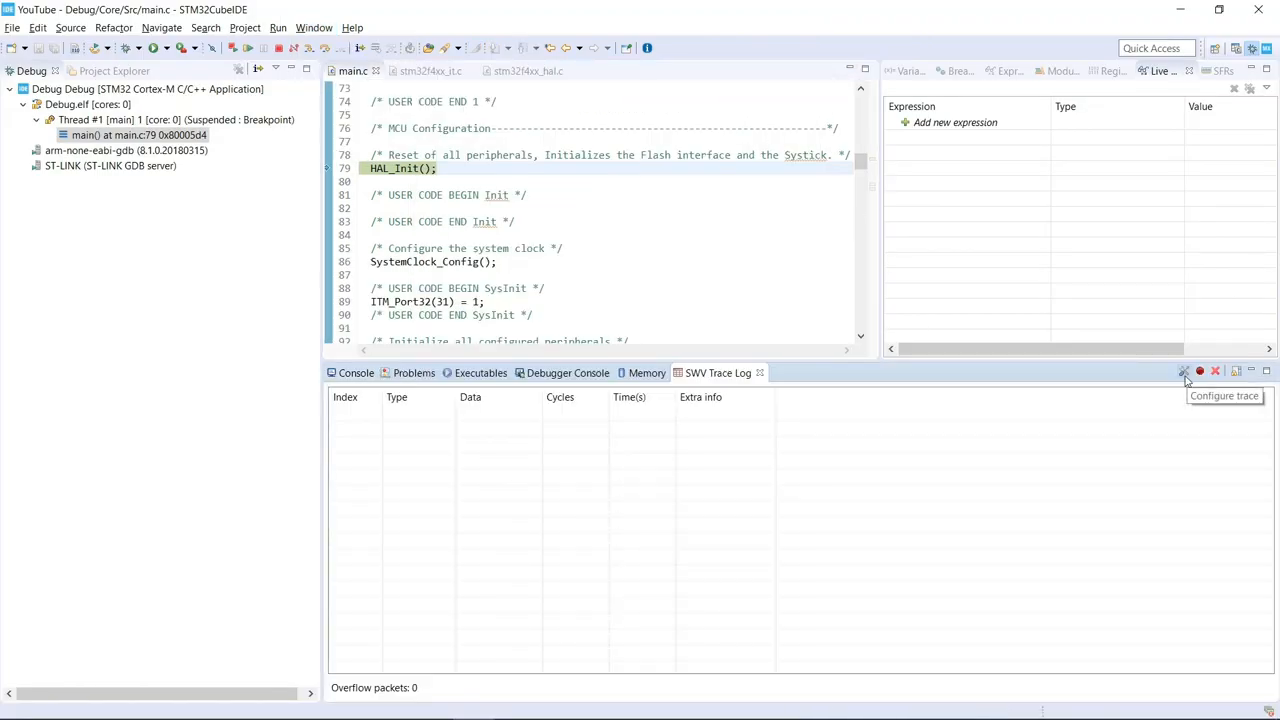
Step: Enable Timestamps and ITM stimulus port 31 in the serial wire trace settings, then confirm
click(1183, 372)
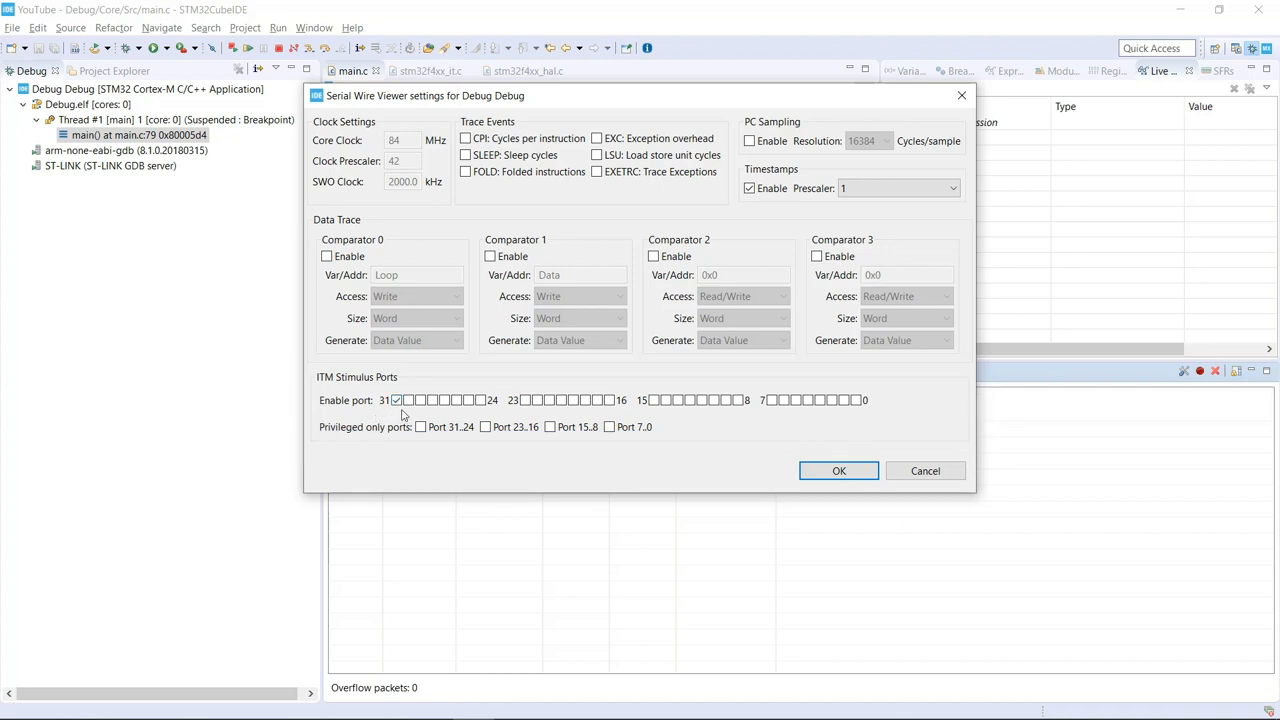
mouse_move(400, 415)
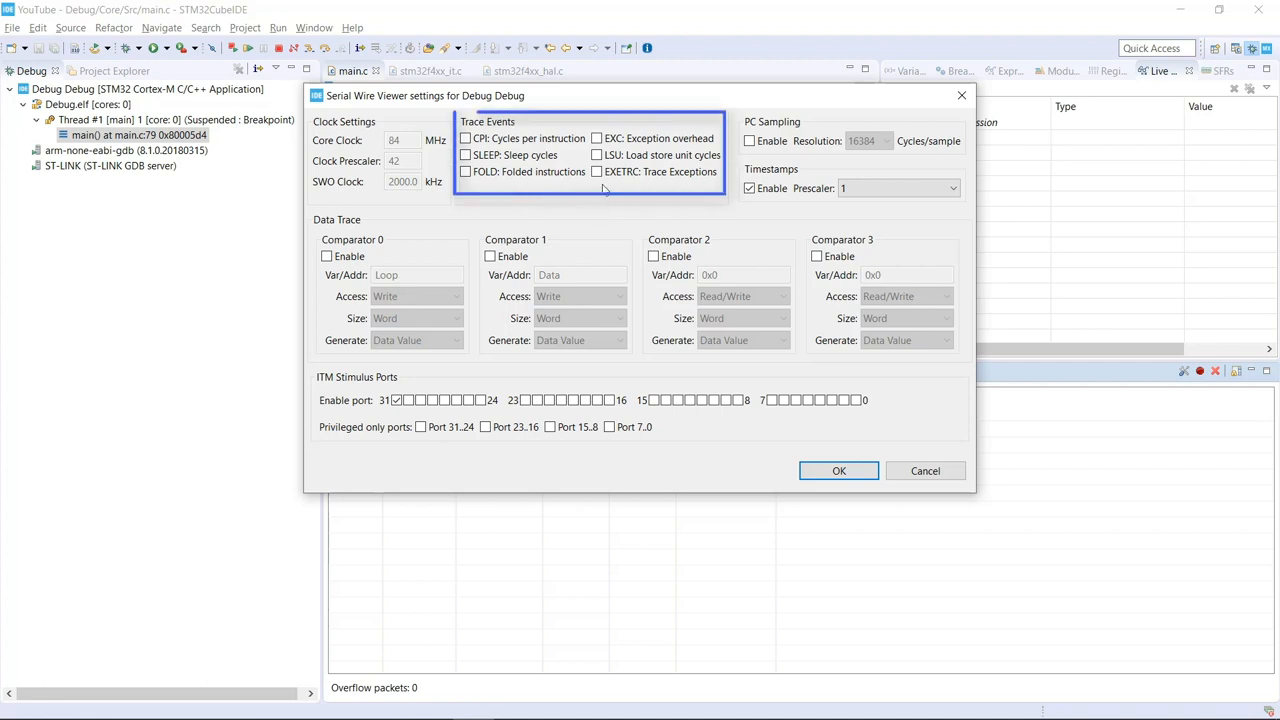
mouse_move(610, 189)
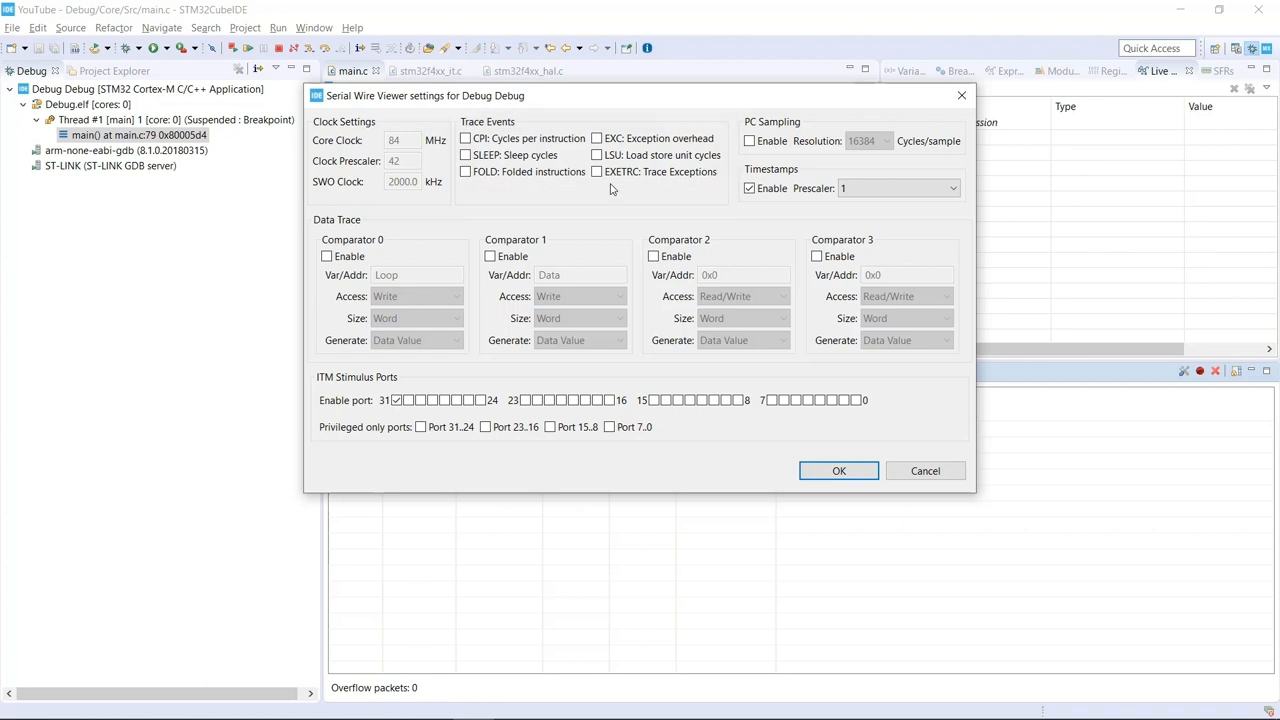
click(838, 471)
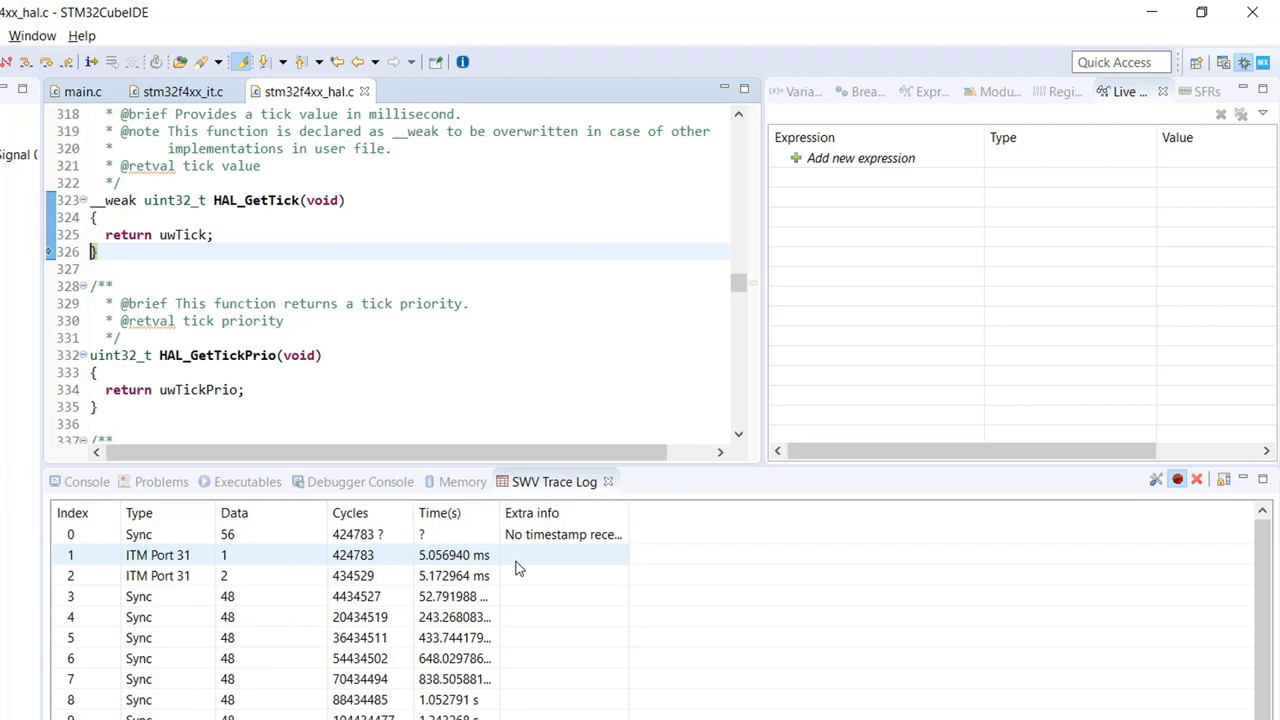
mouse_move(258, 561)
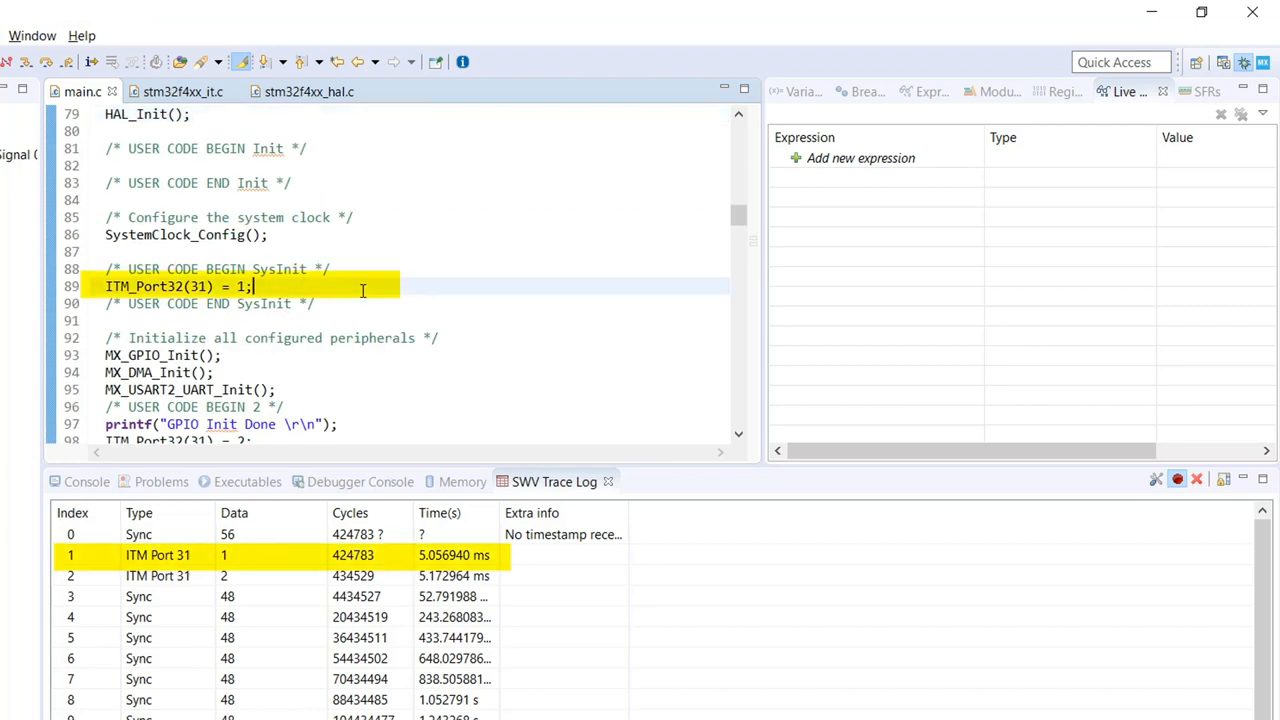
Step: Select the ITM Port 31 trace entry carrying value 1 in the SWV Trace Log
double_click(196, 286)
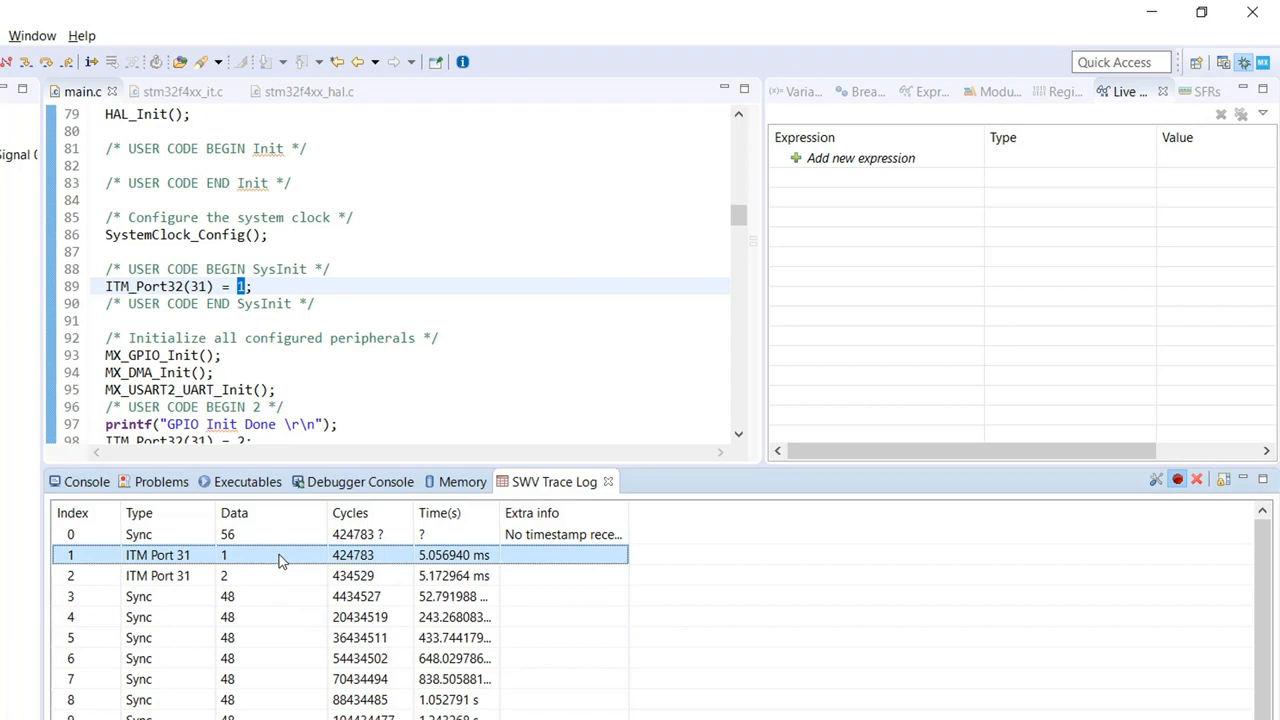
mouse_move(451, 296)
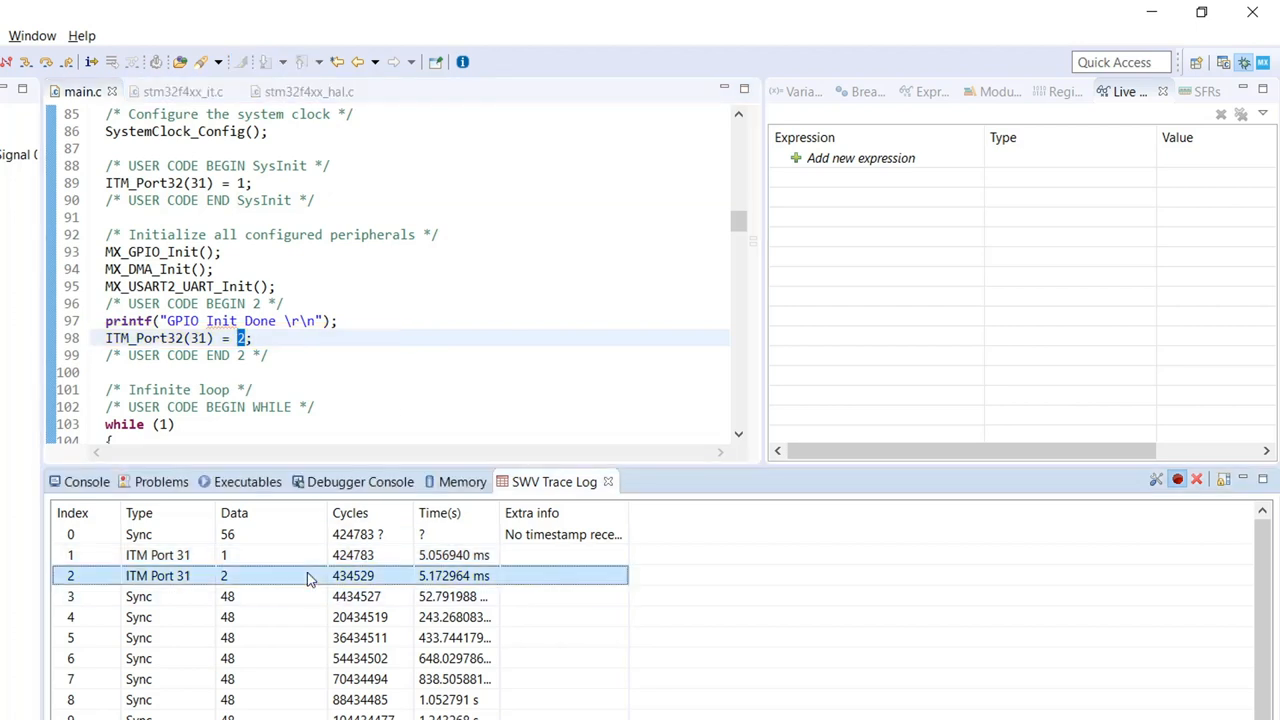
mouse_move(318, 588)
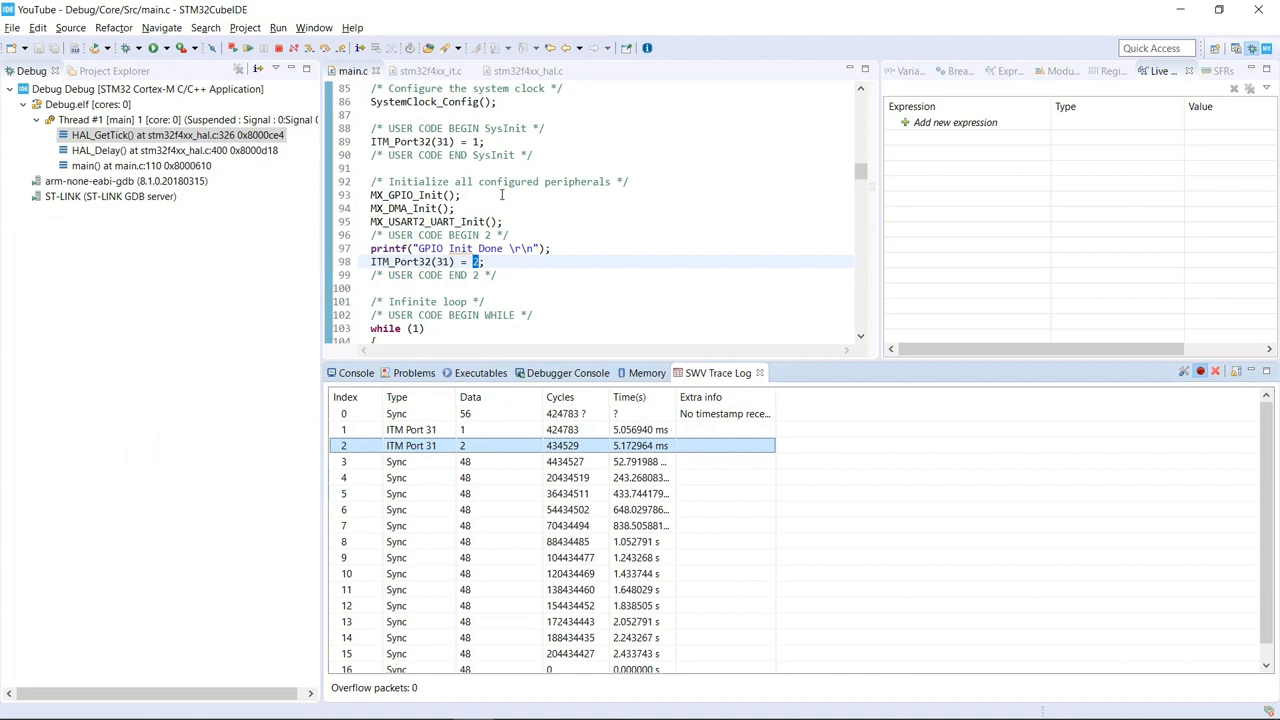
mouse_move(505, 195)
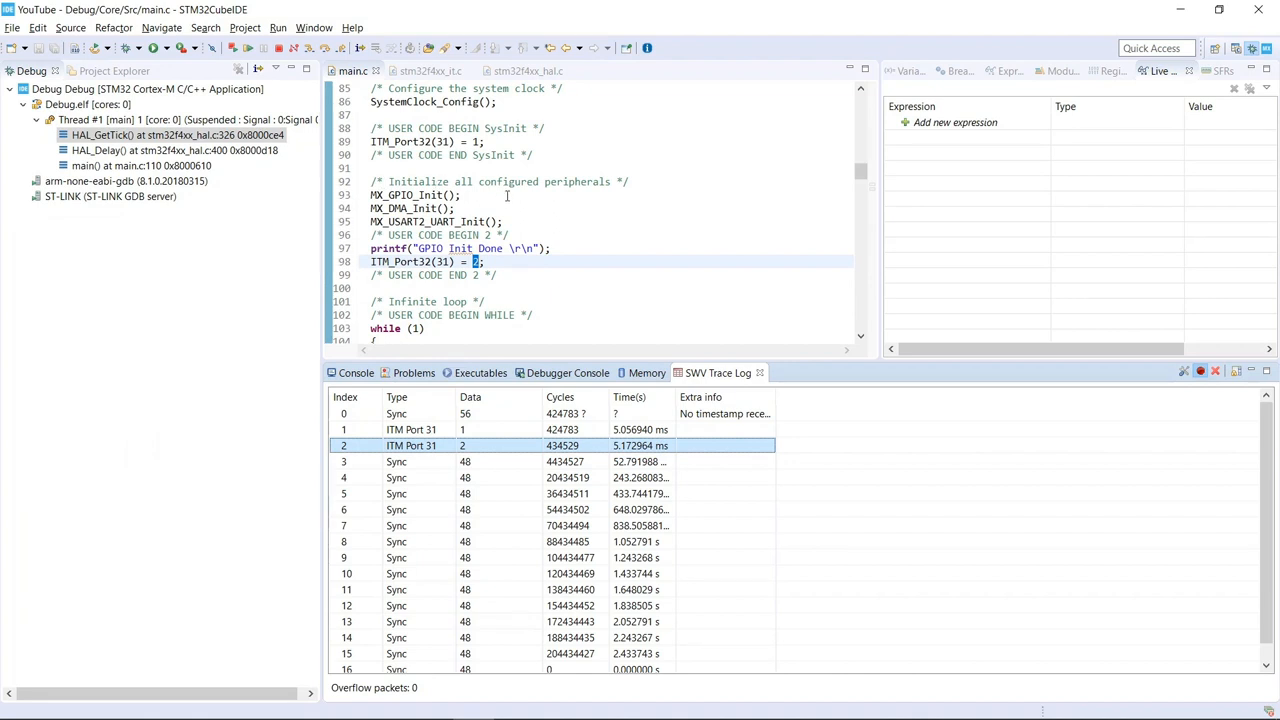
mouse_move(583, 248)
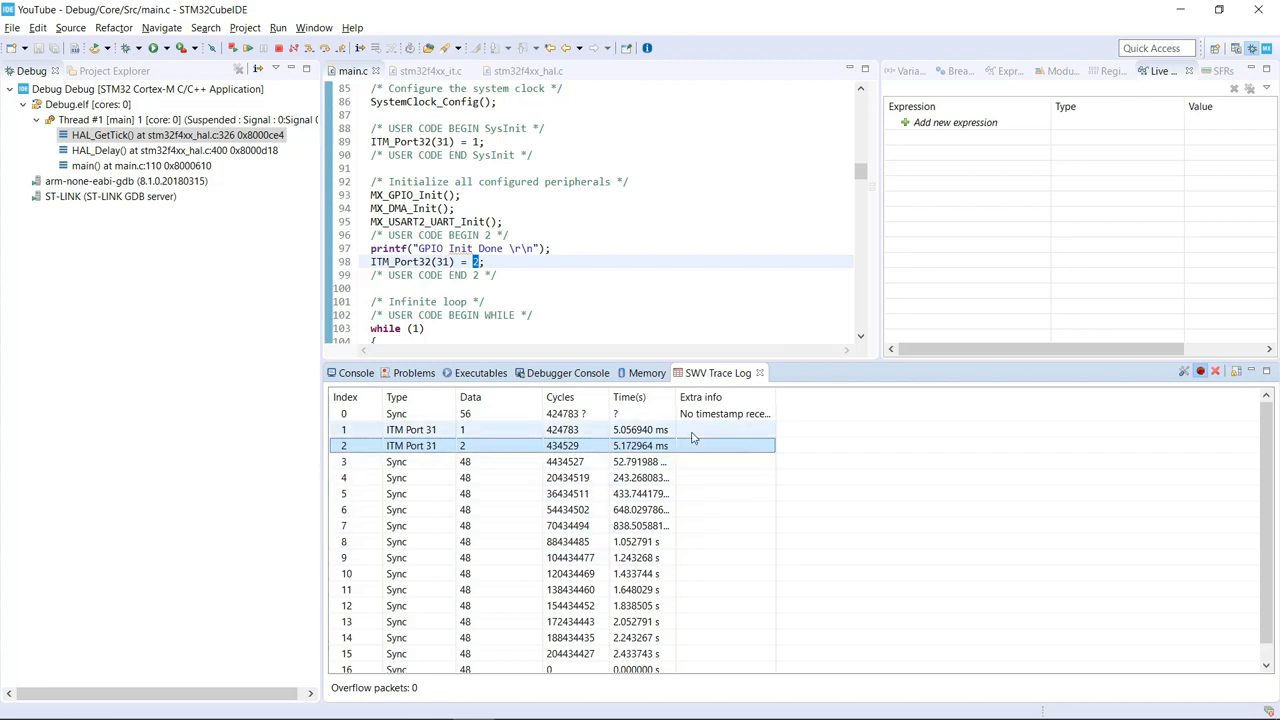
mouse_move(700, 438)
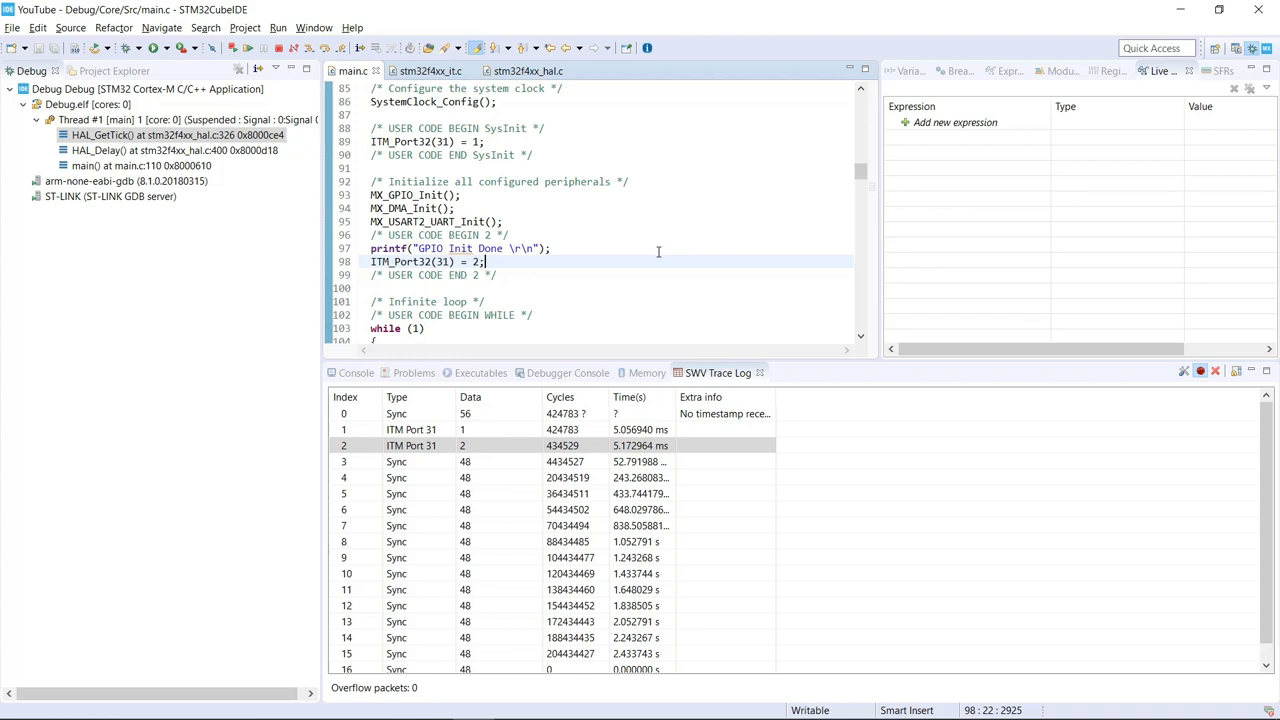
mouse_move(1186, 371)
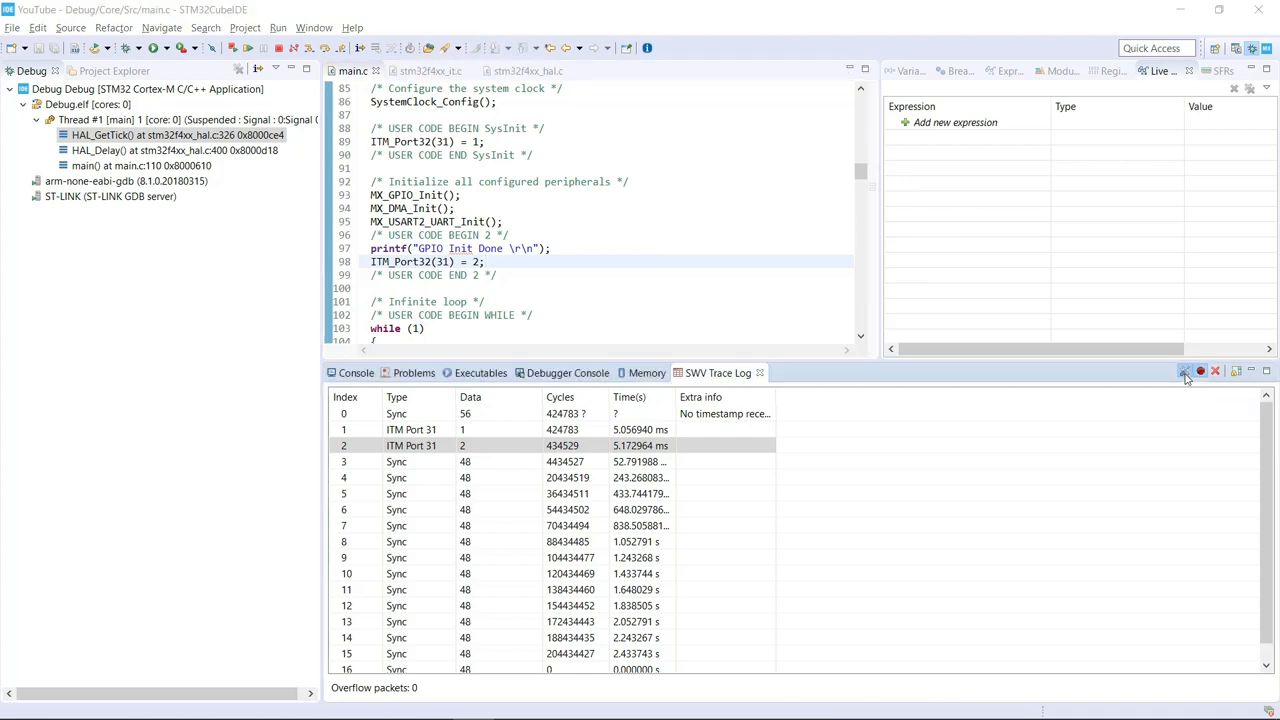
click(1184, 371)
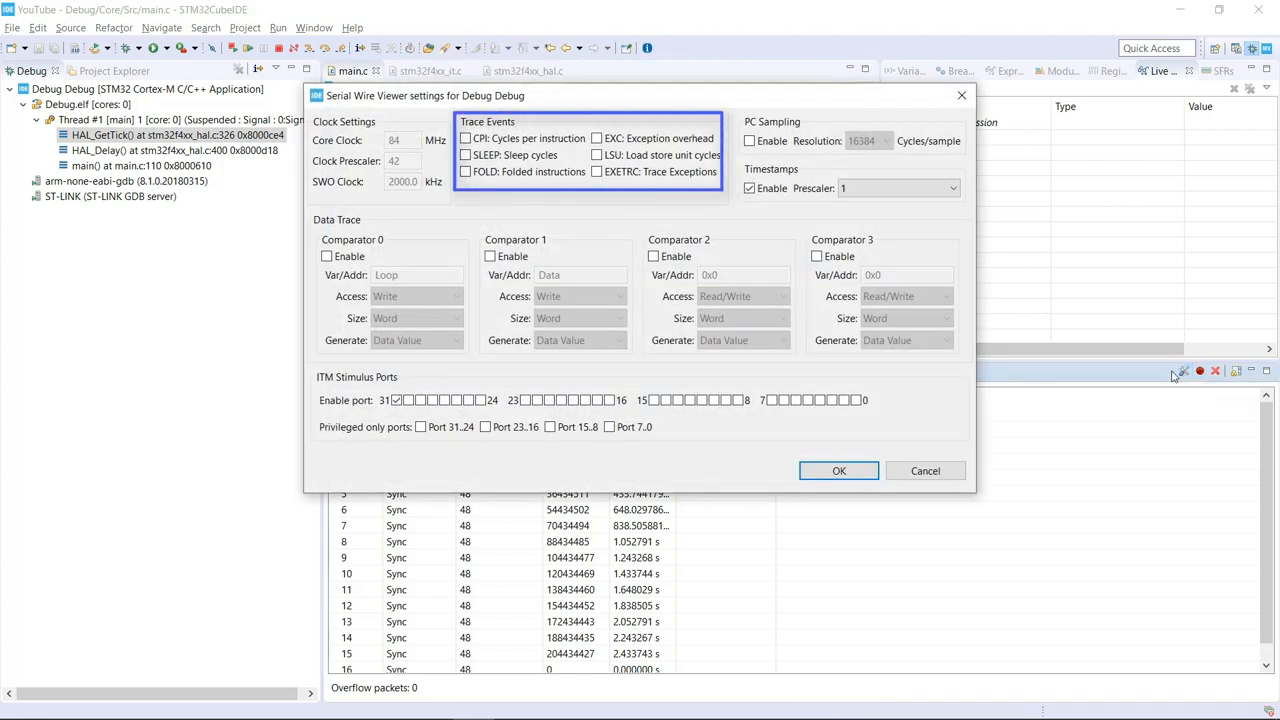
click(596, 171)
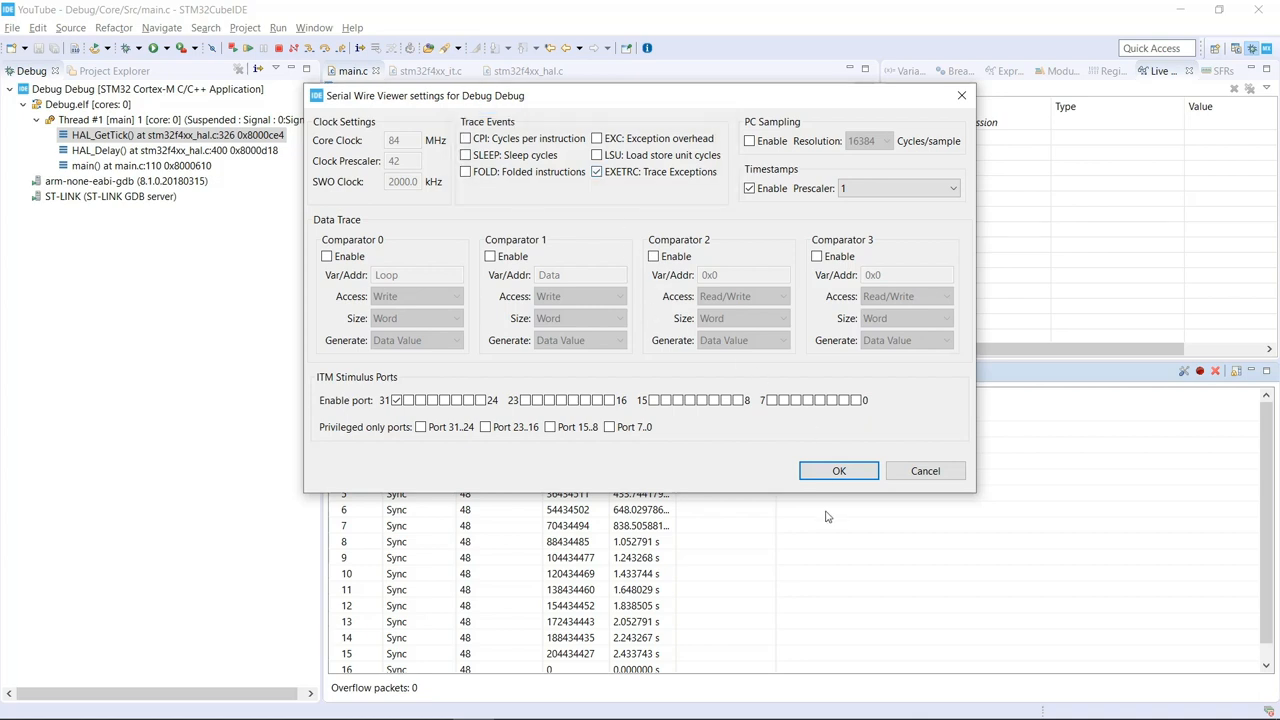
mouse_move(839, 470)
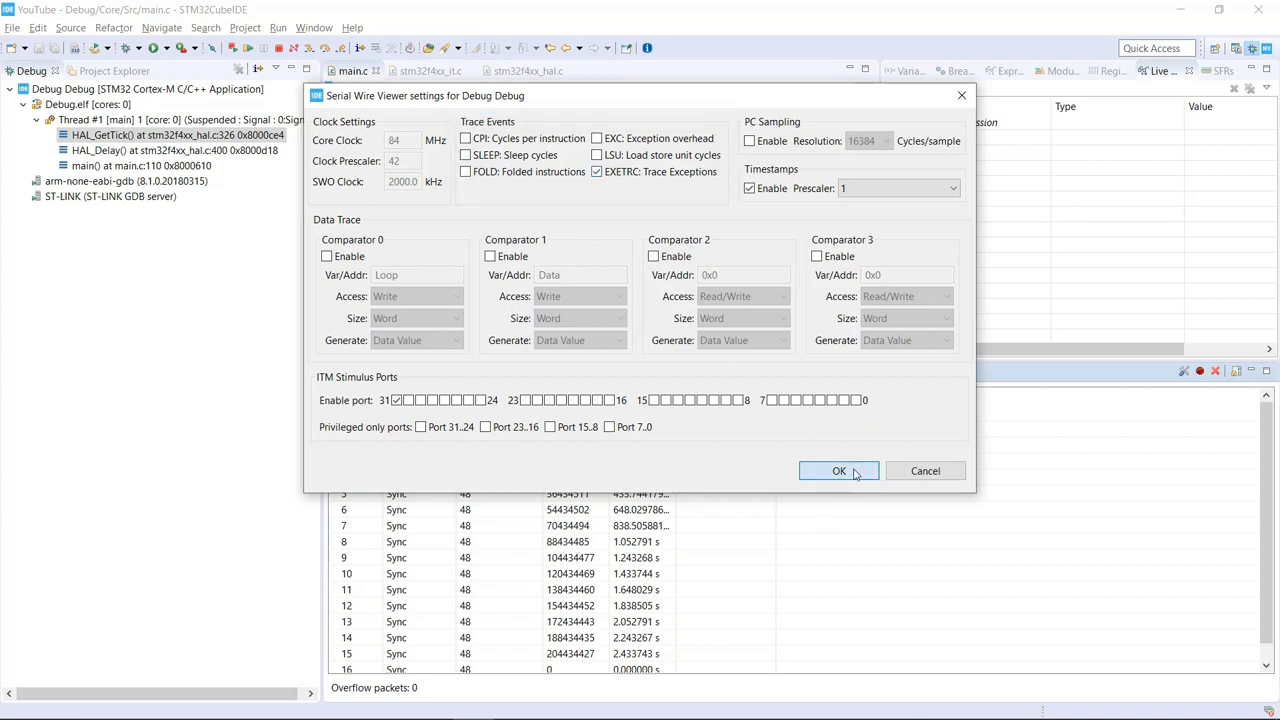
click(838, 471)
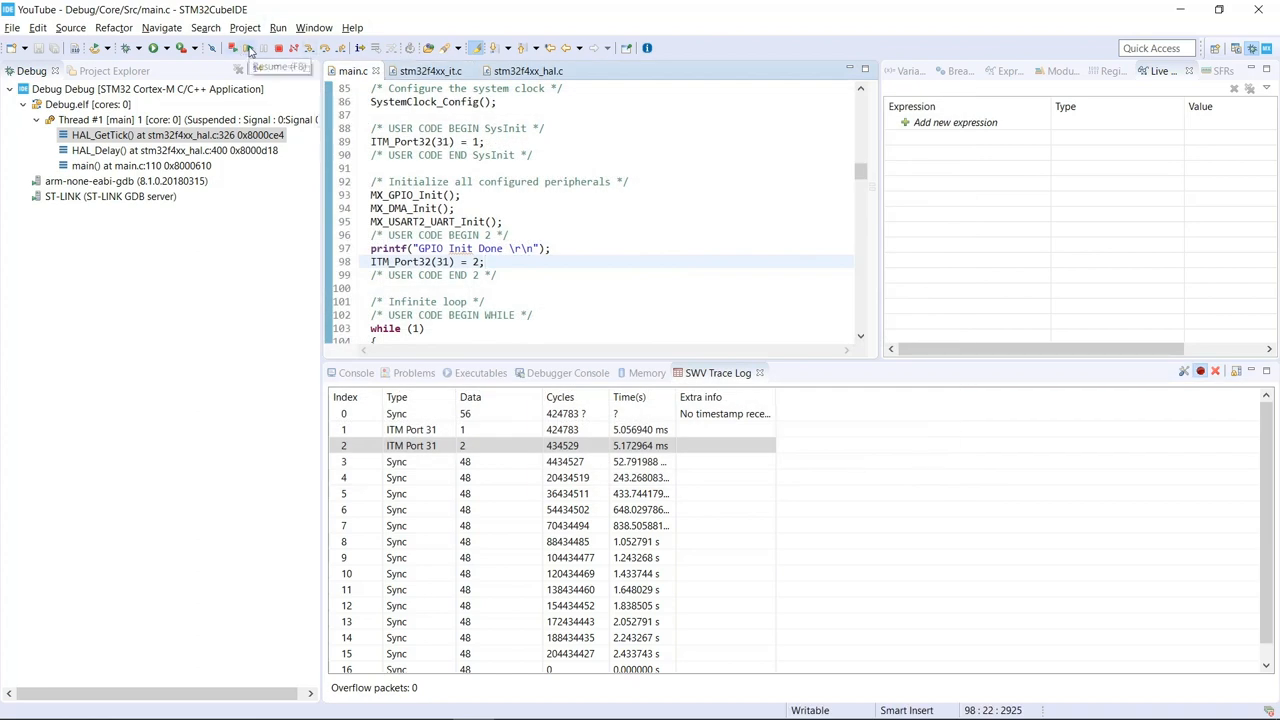
click(248, 48)
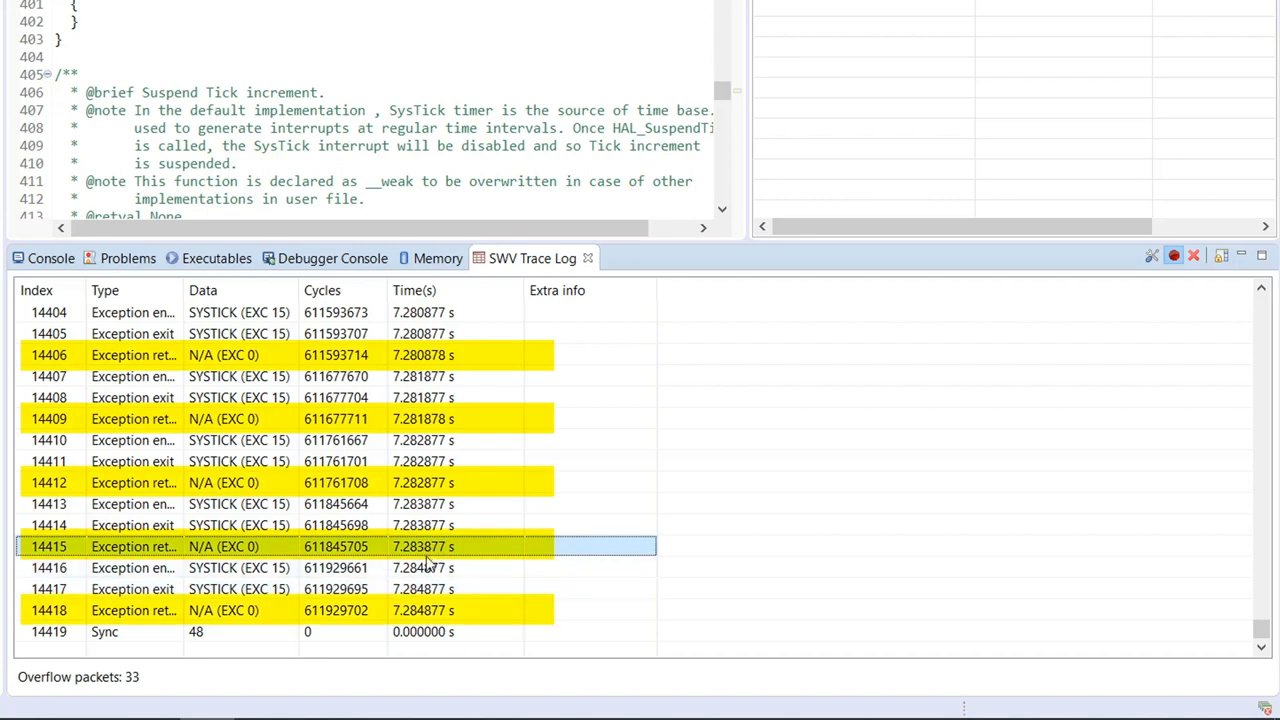
mouse_move(425, 482)
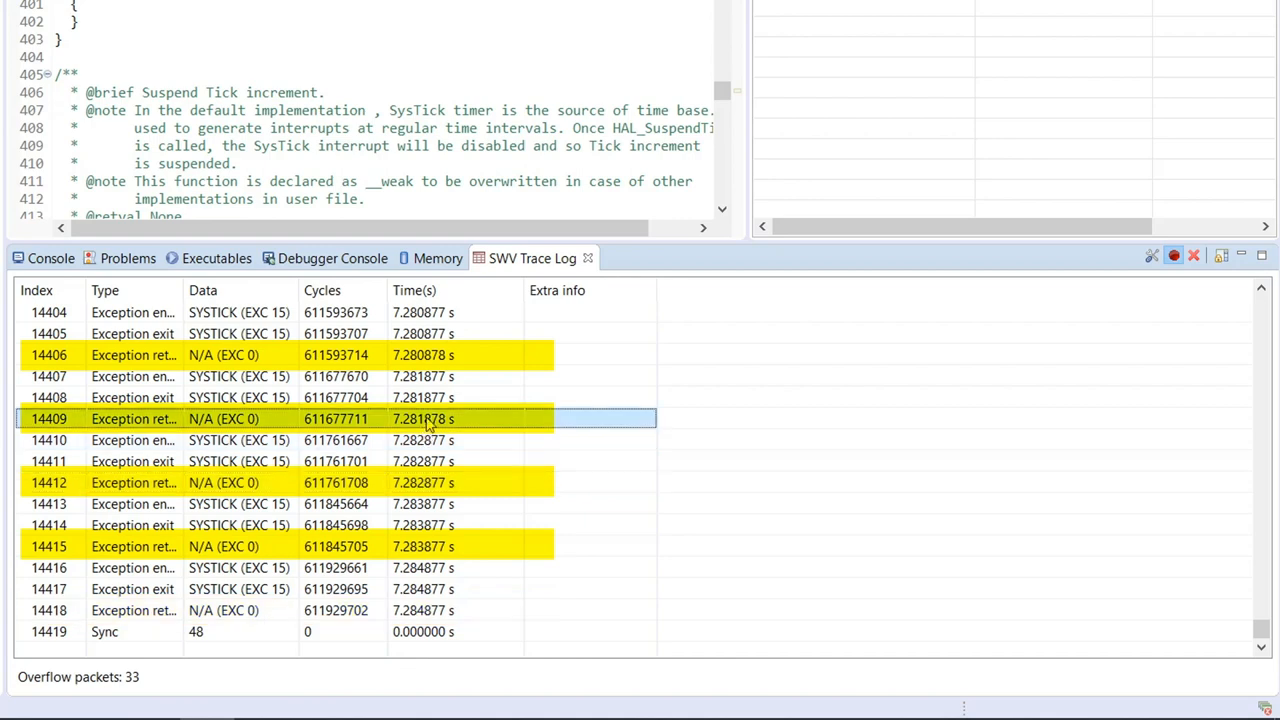
click(130, 355)
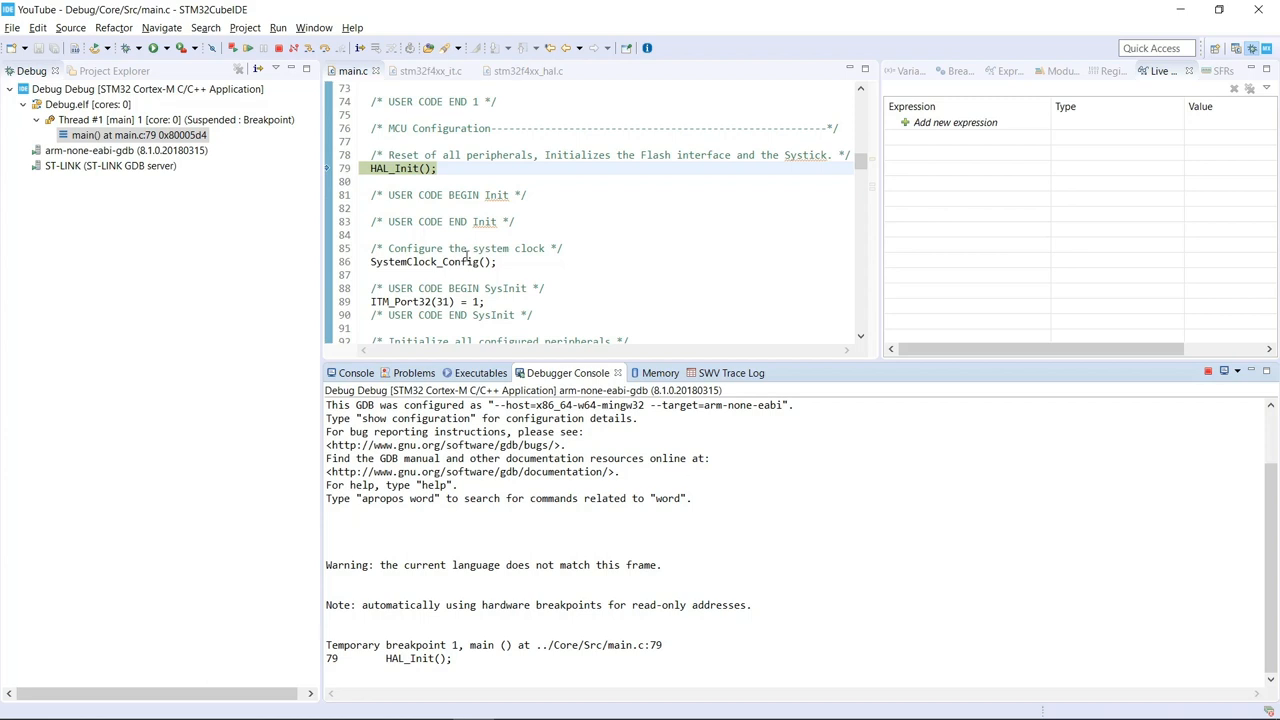
Step: Open the SWV Statistical Profiling view via Window > Show View > SWV
click(314, 27)
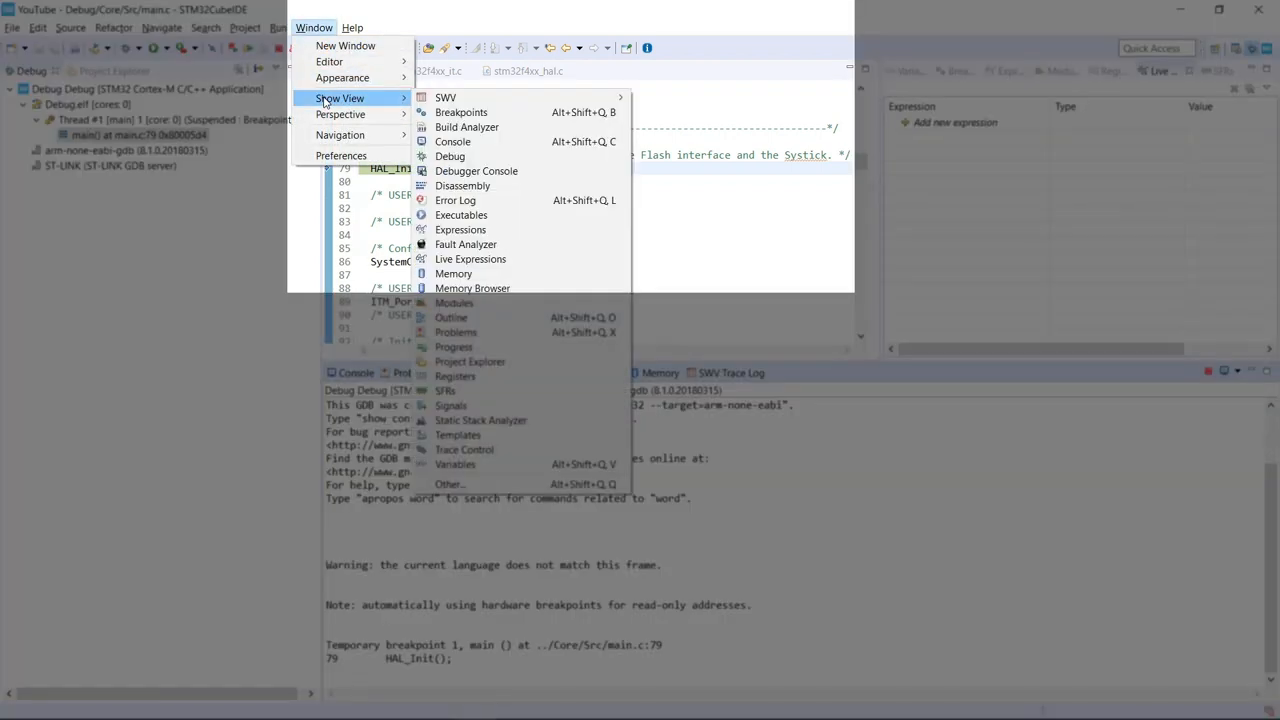
mouse_move(445, 97)
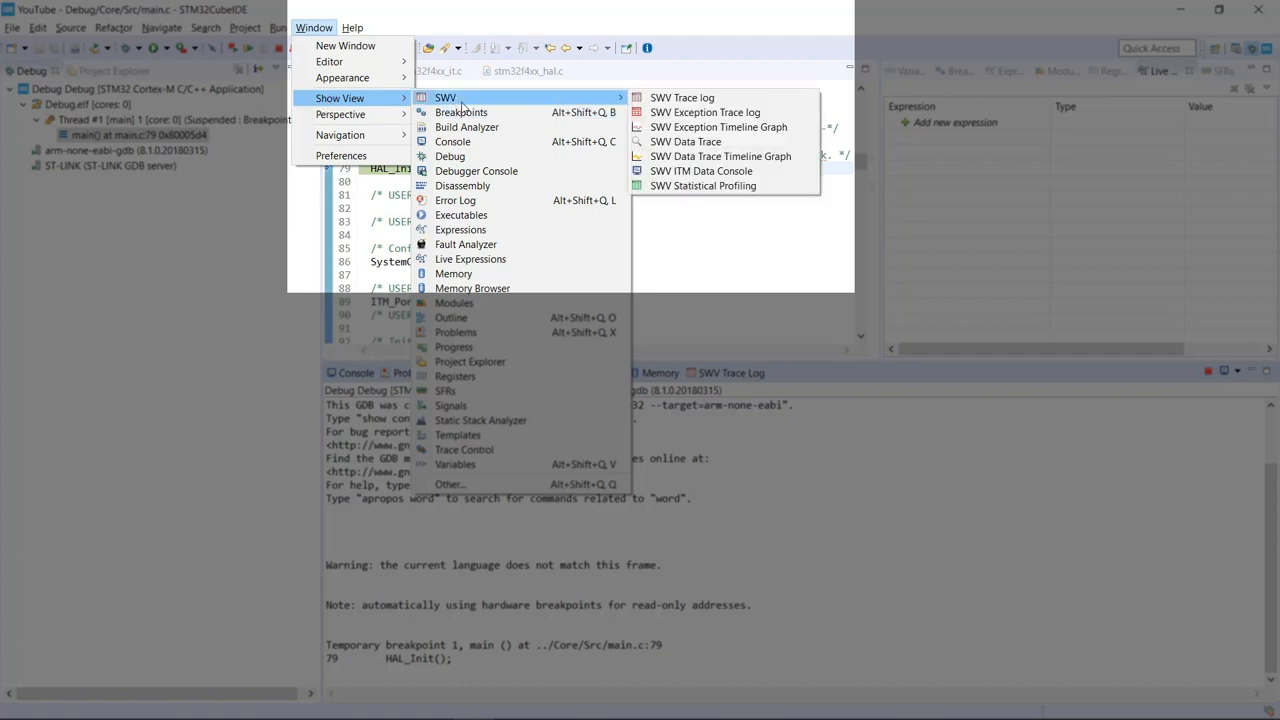
mouse_move(703, 186)
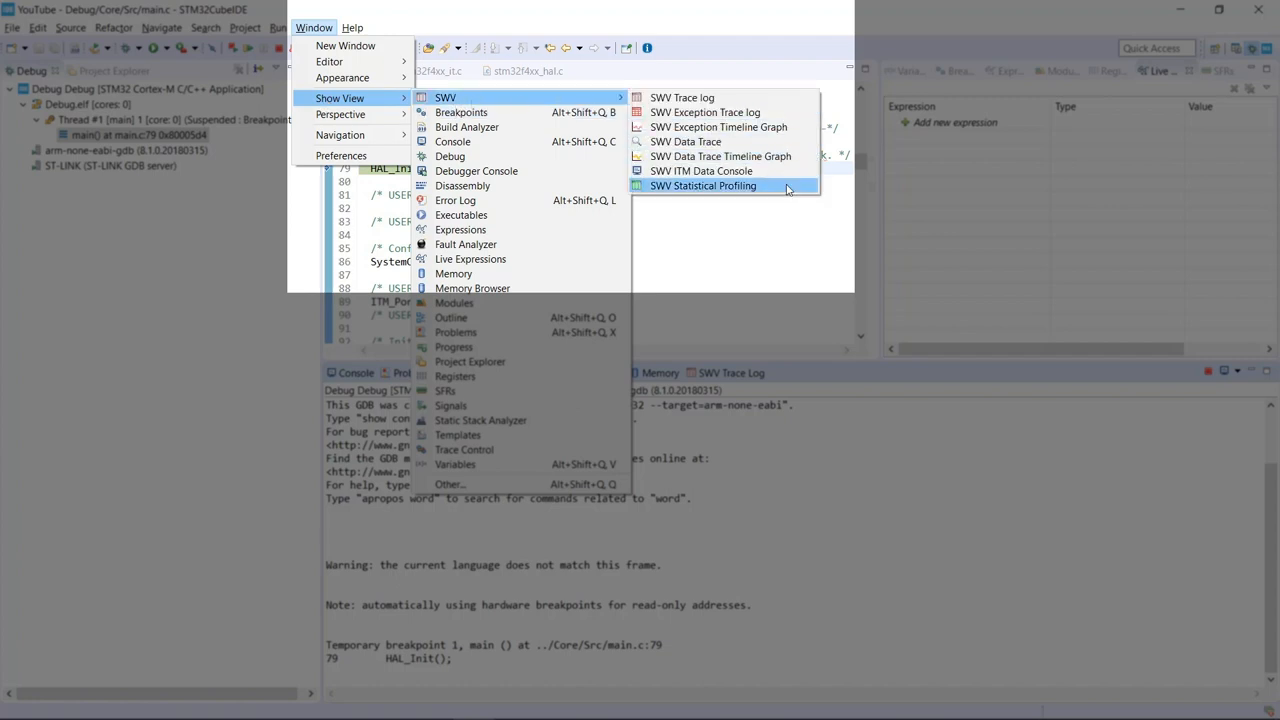
click(703, 185)
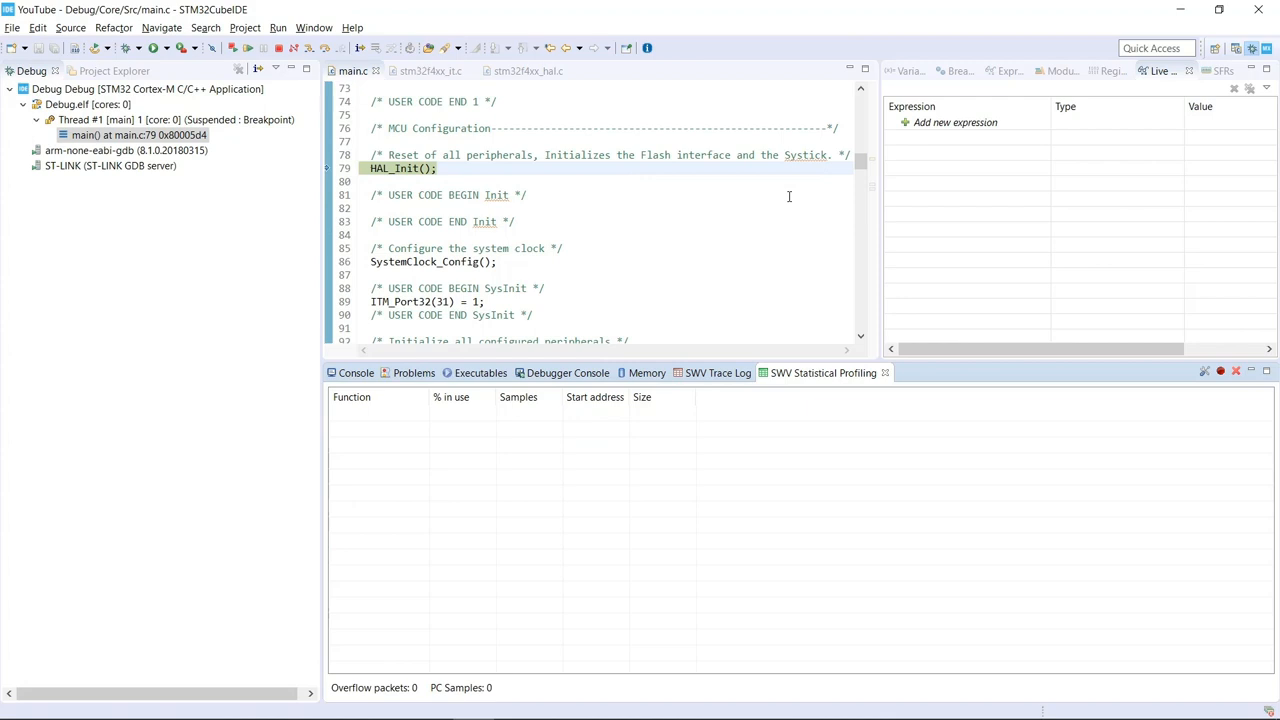
mouse_move(779, 236)
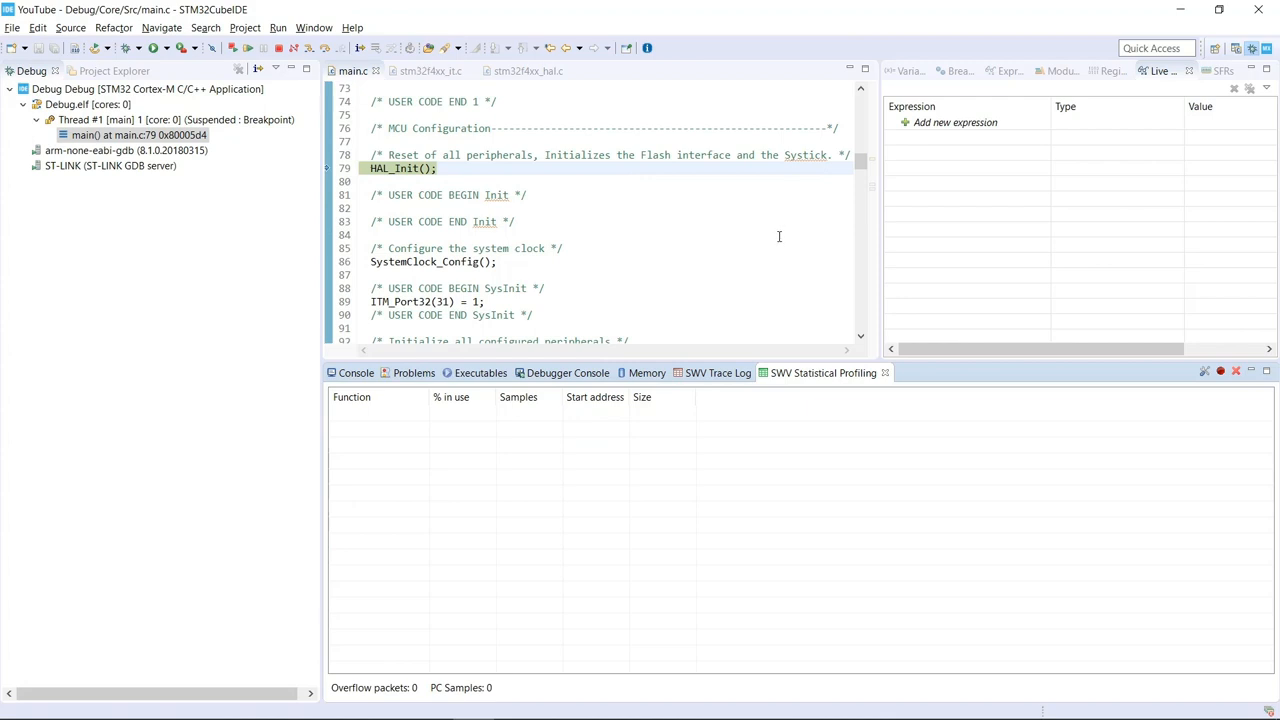
mouse_move(774, 237)
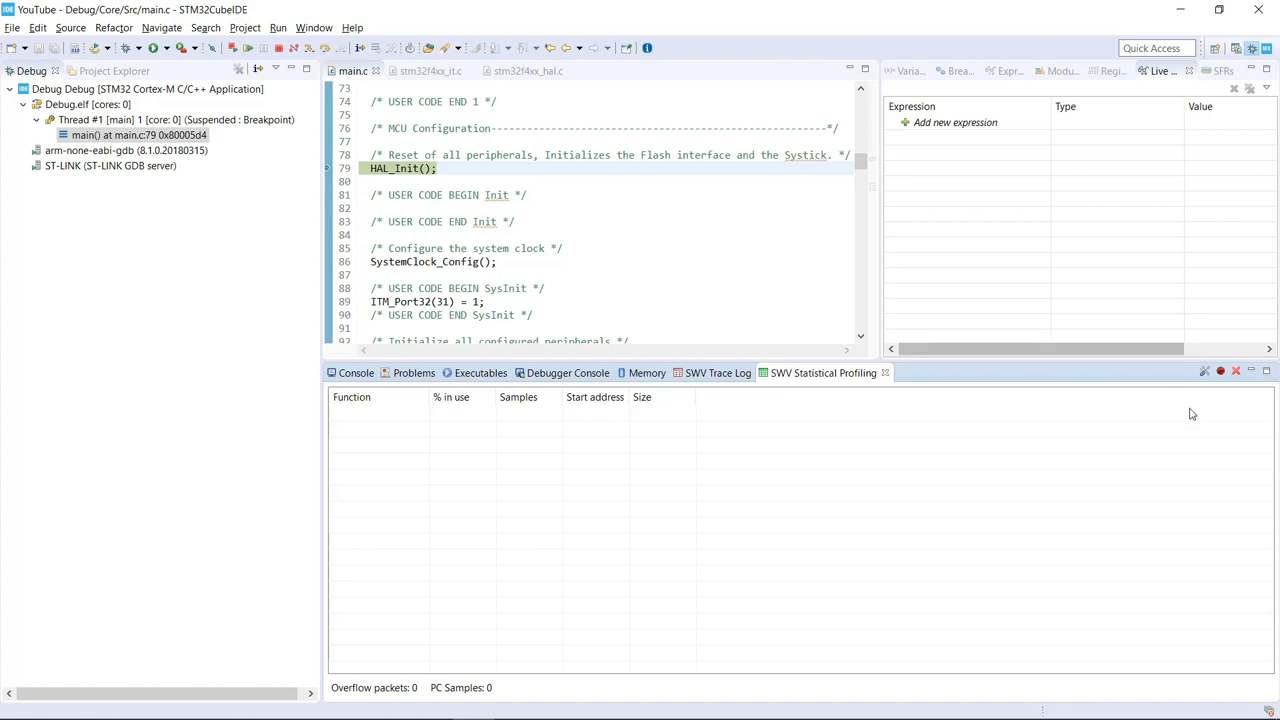
mouse_move(1205, 371)
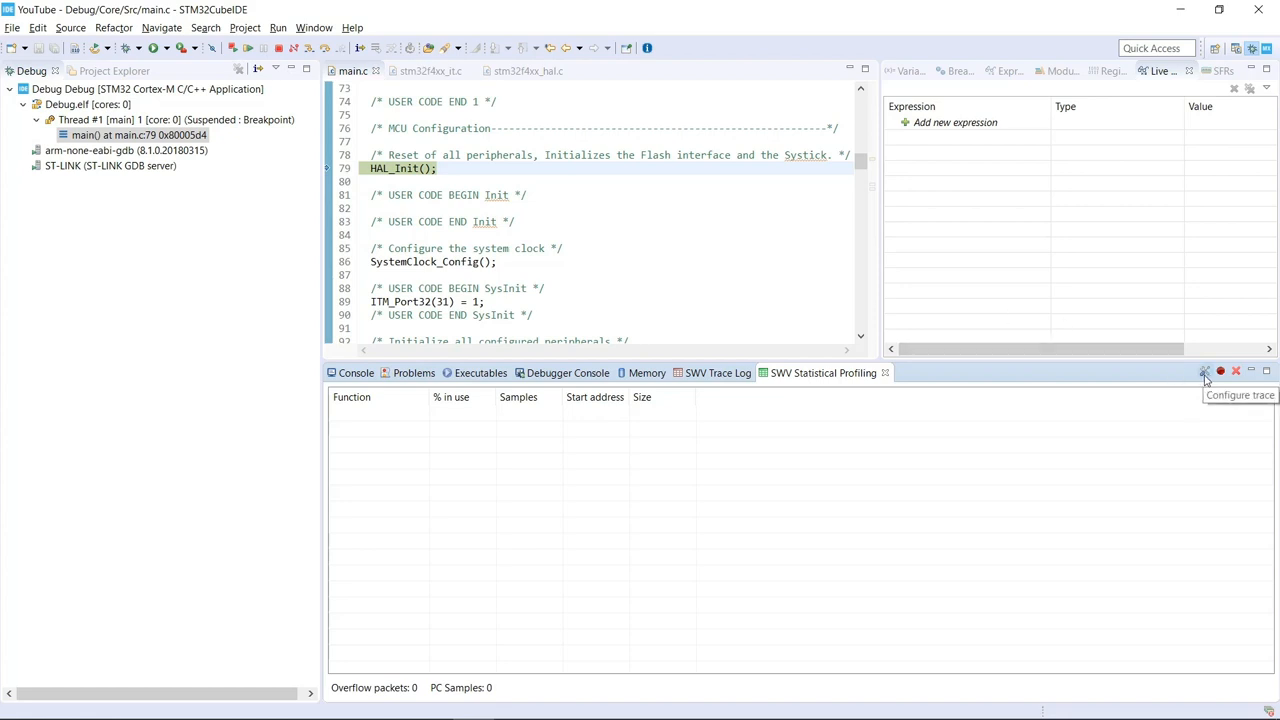
Step: Enable PC Sampling, Timestamps, EXETRC and ITM port 0 in trace configuration, then confirm
click(1204, 371)
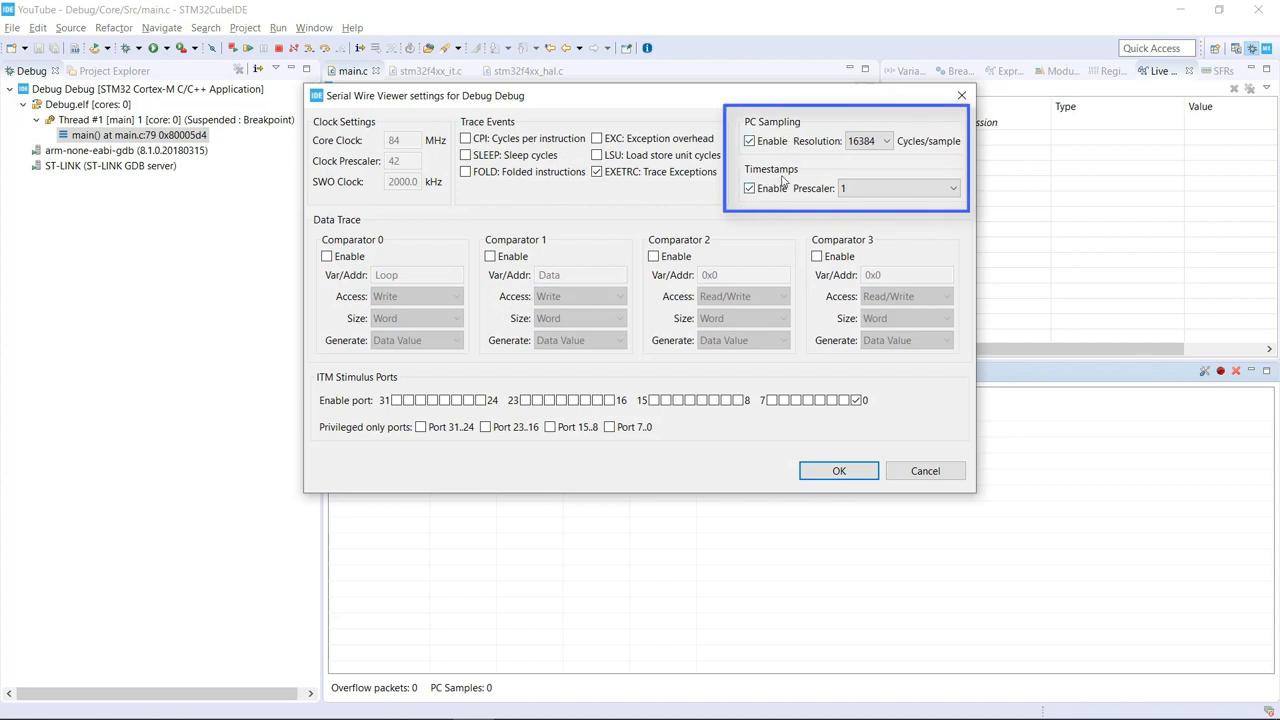
mouse_move(619, 190)
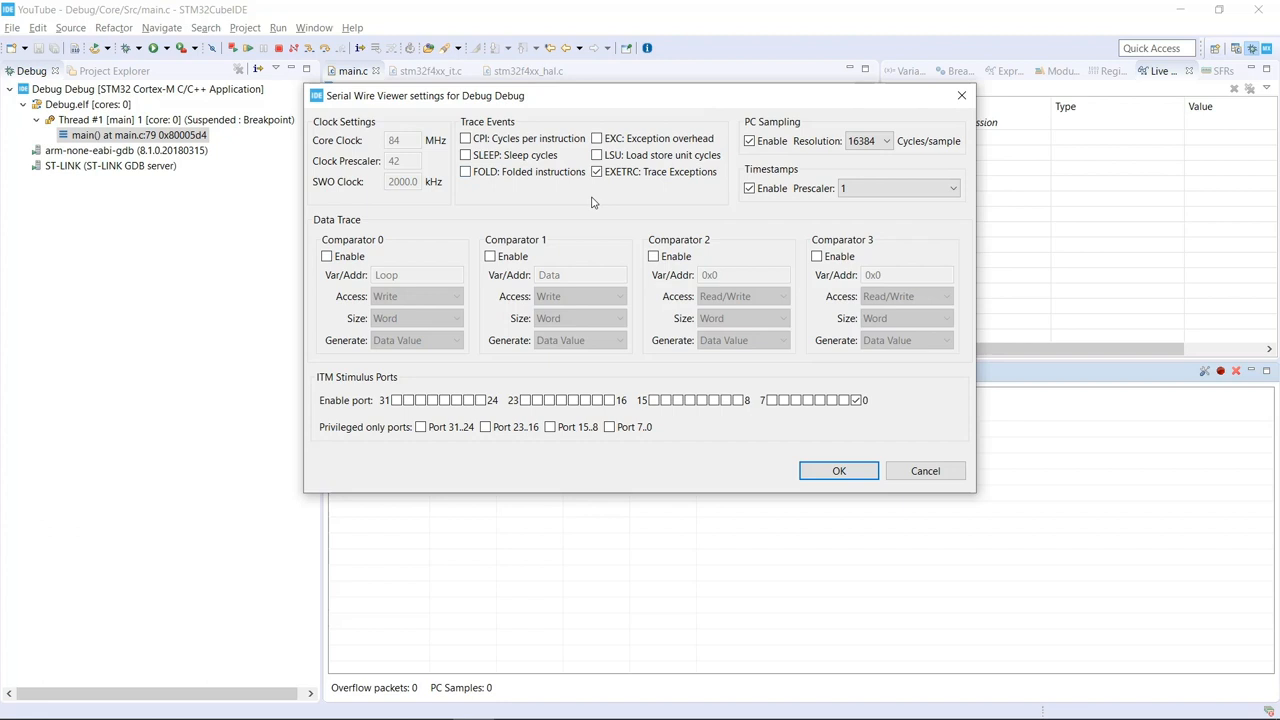
click(596, 171)
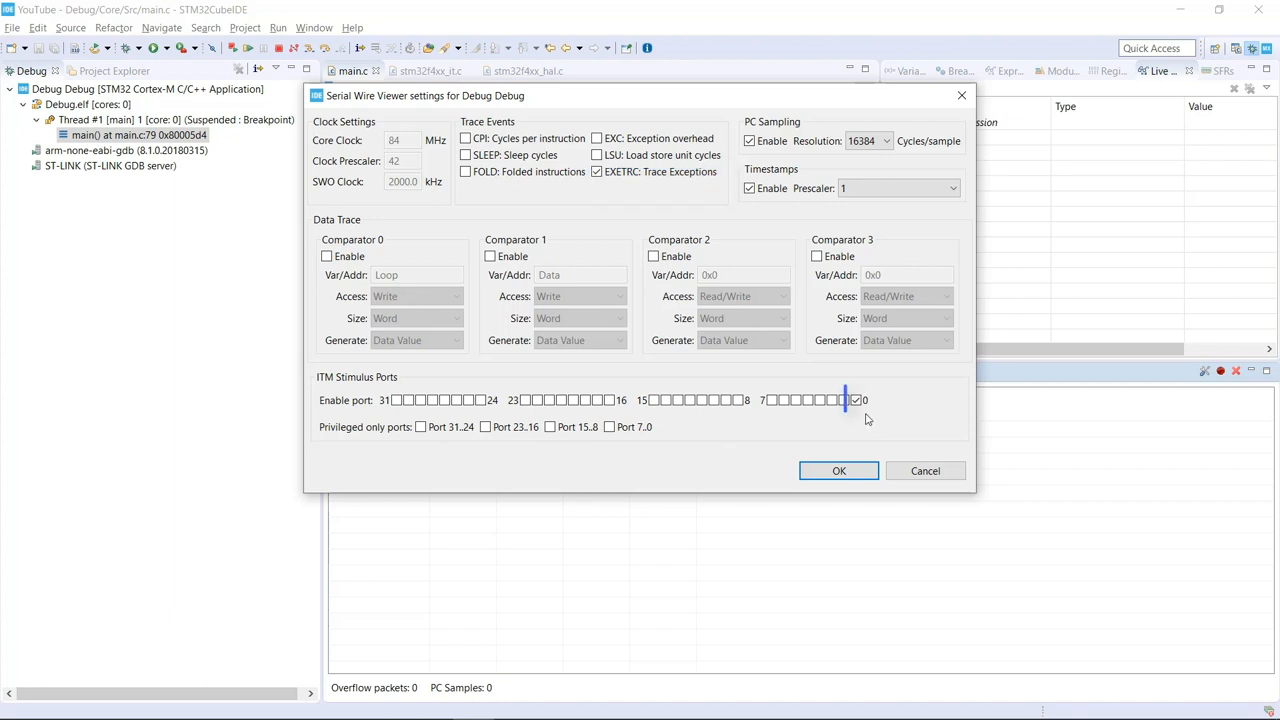
click(855, 400)
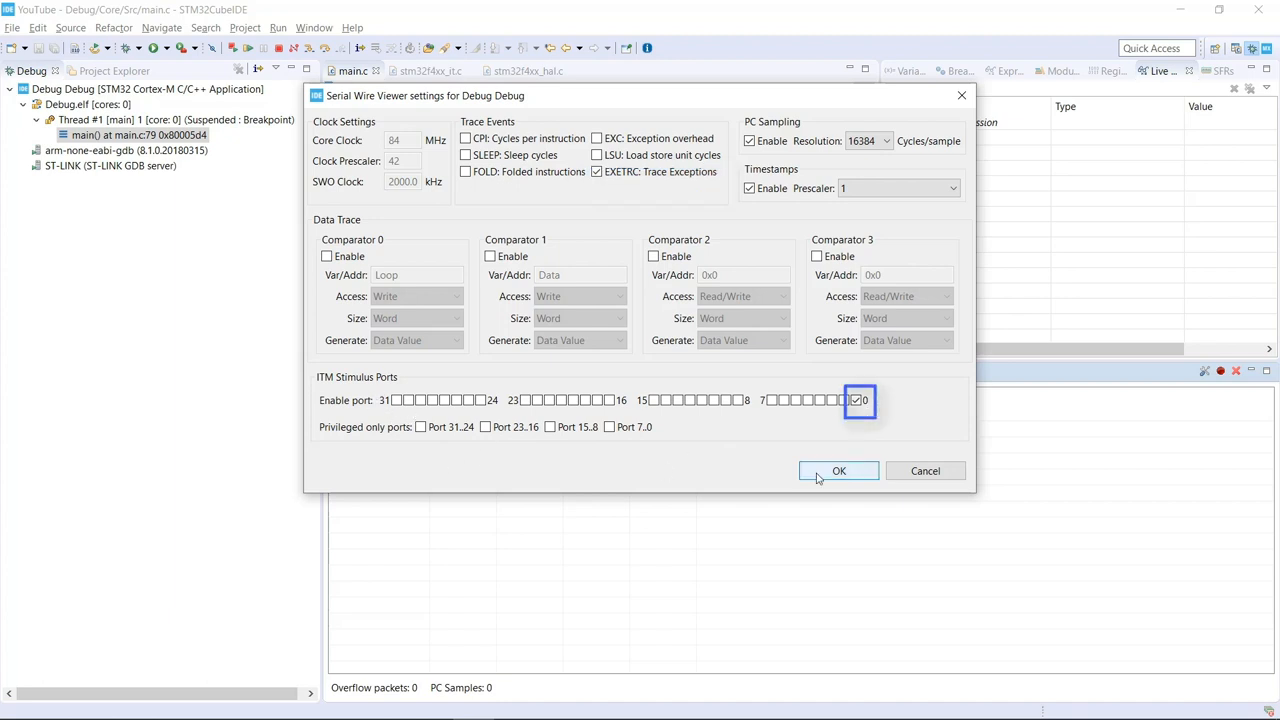
click(838, 470)
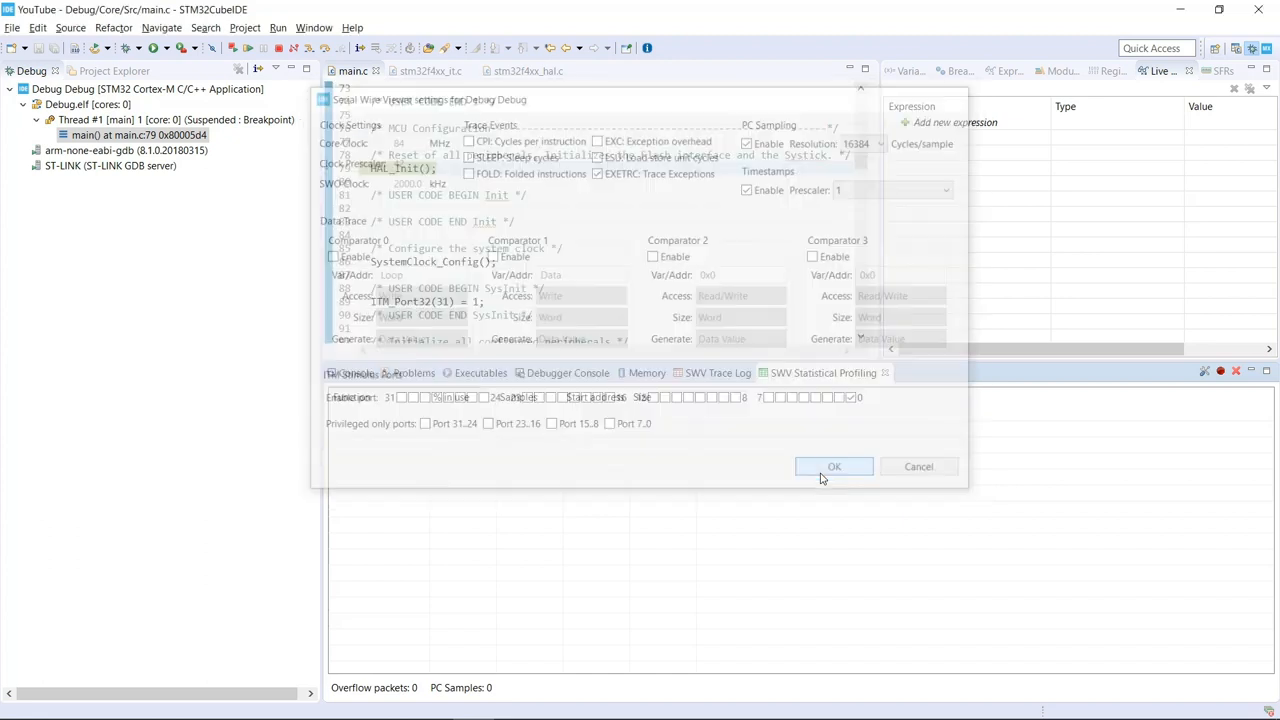
Step: Record trace while the firmware runs, then suspend, yielding 8460 PC samples led by HAL_GetTick()
click(834, 466)
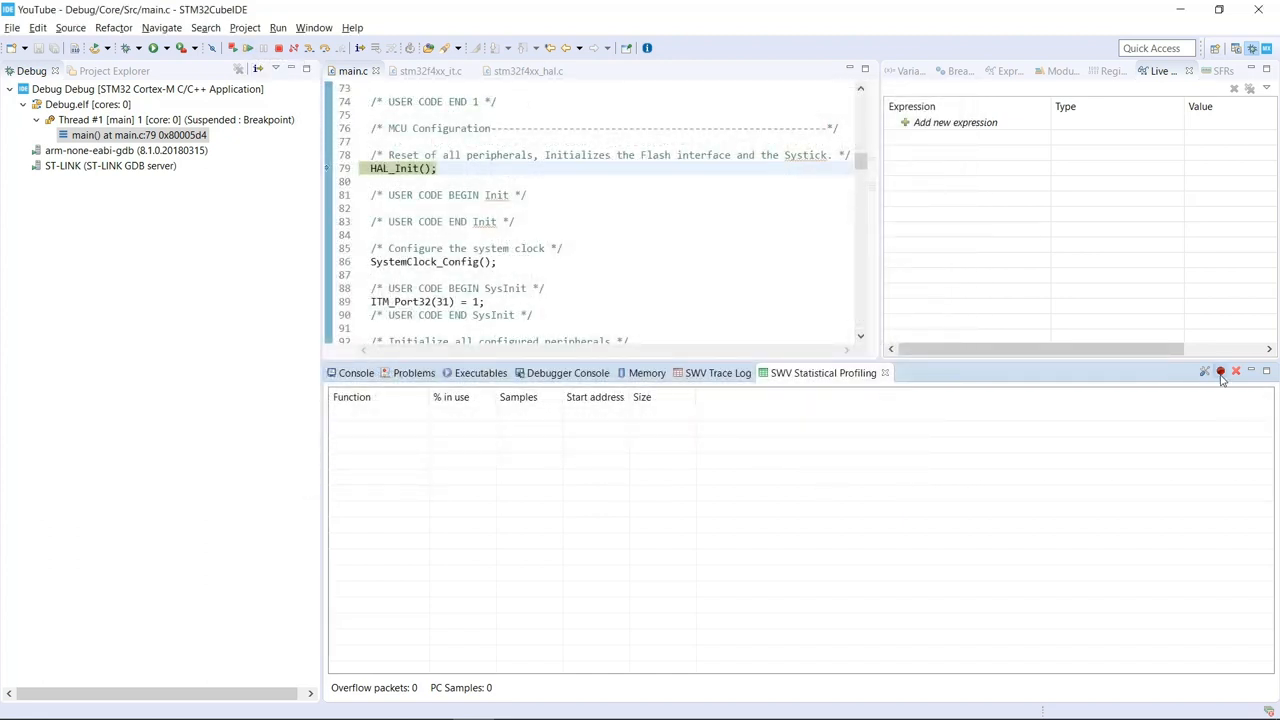
mouse_move(250, 47)
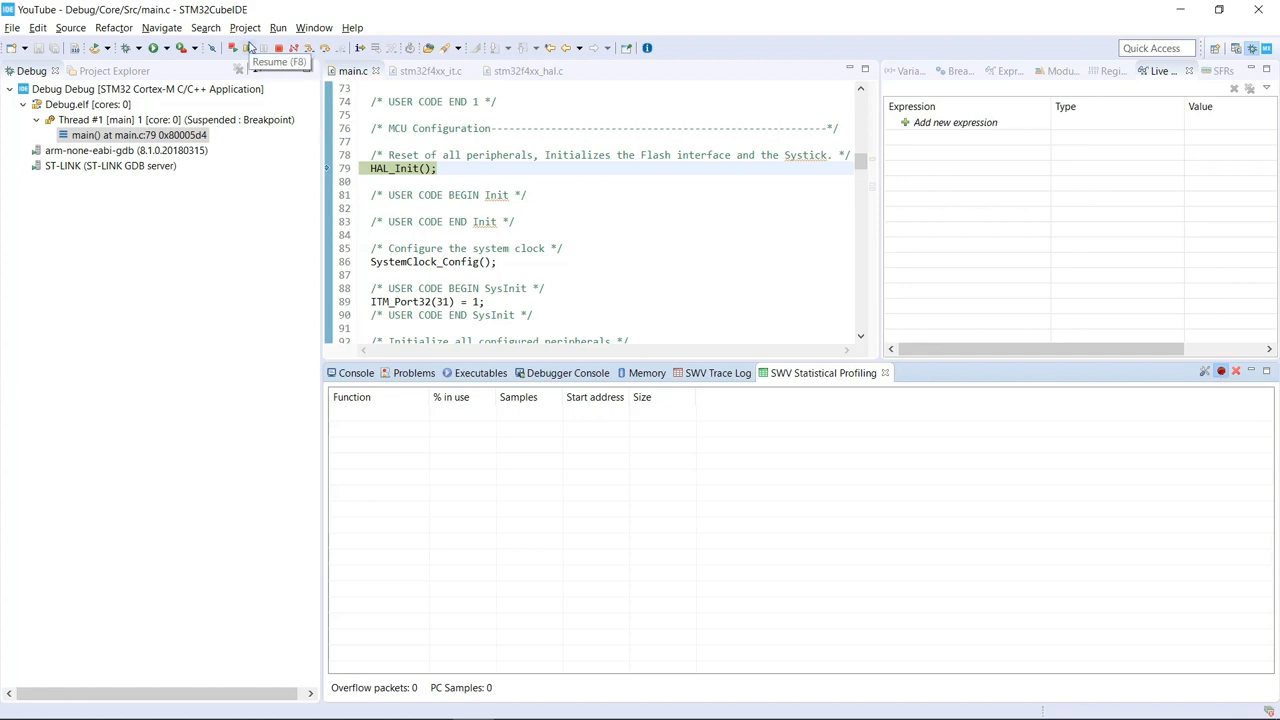
click(248, 48)
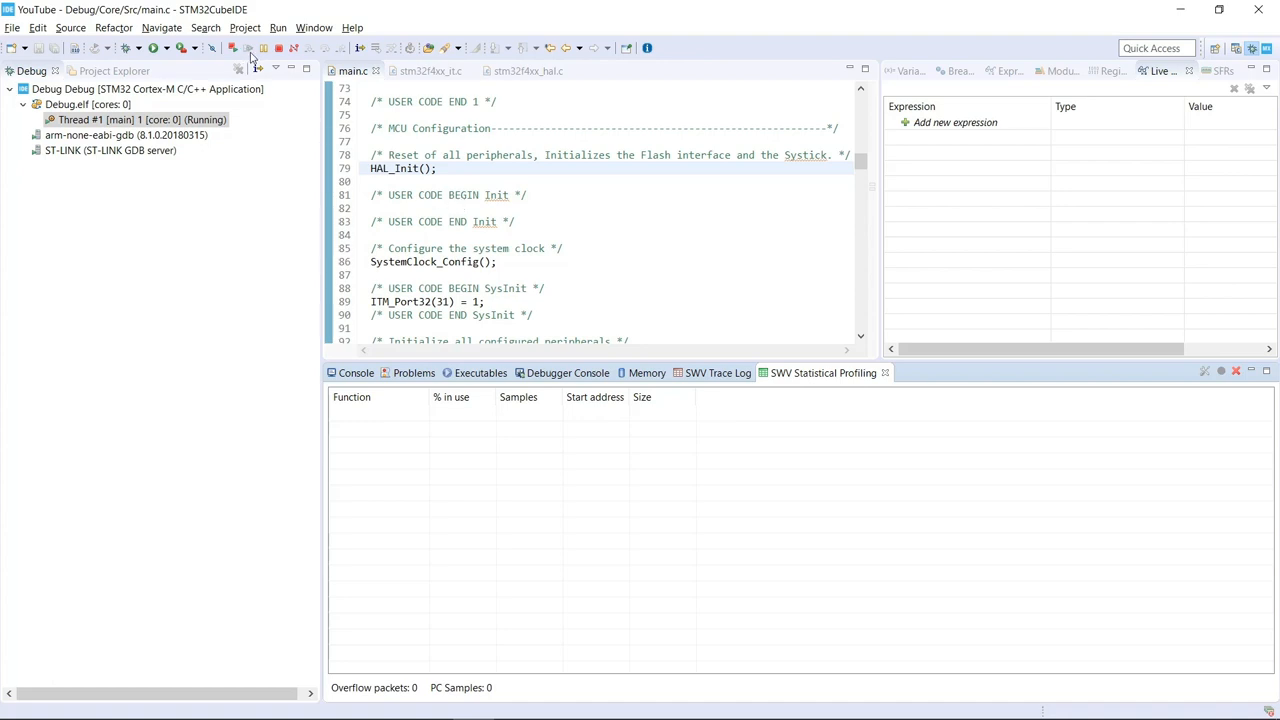
mouse_move(263, 48)
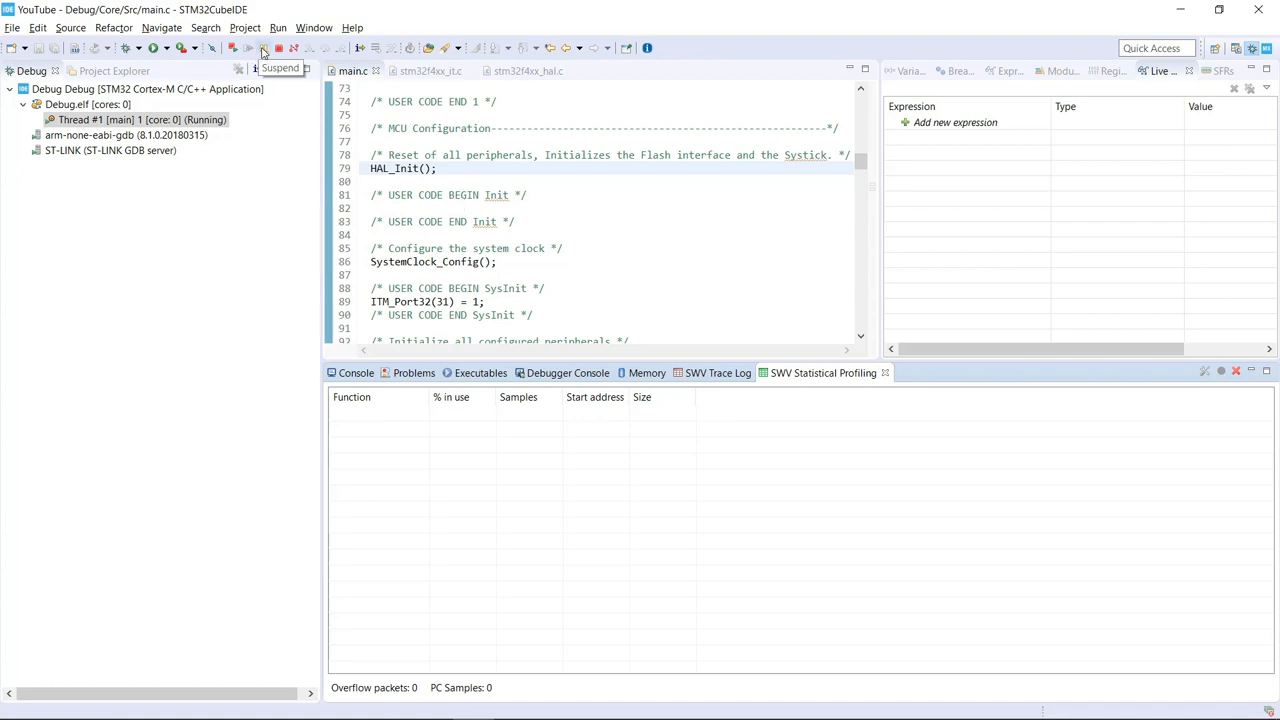
click(263, 47)
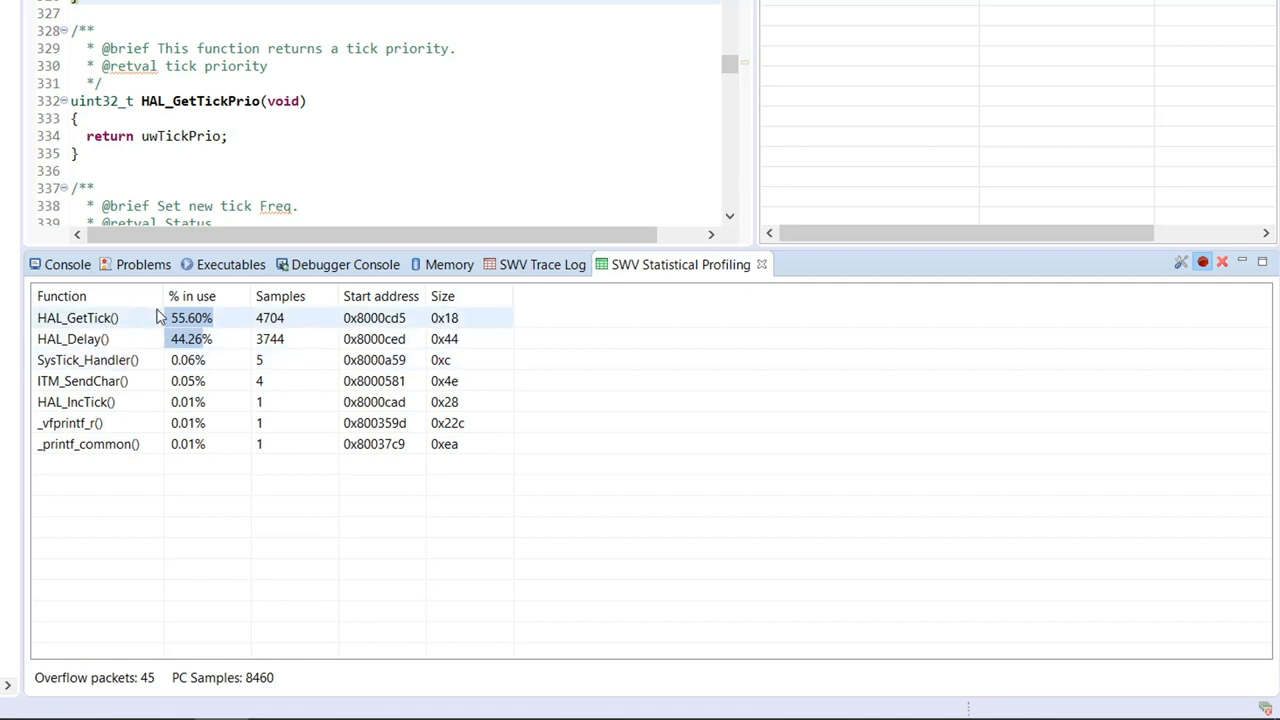
mouse_move(130, 334)
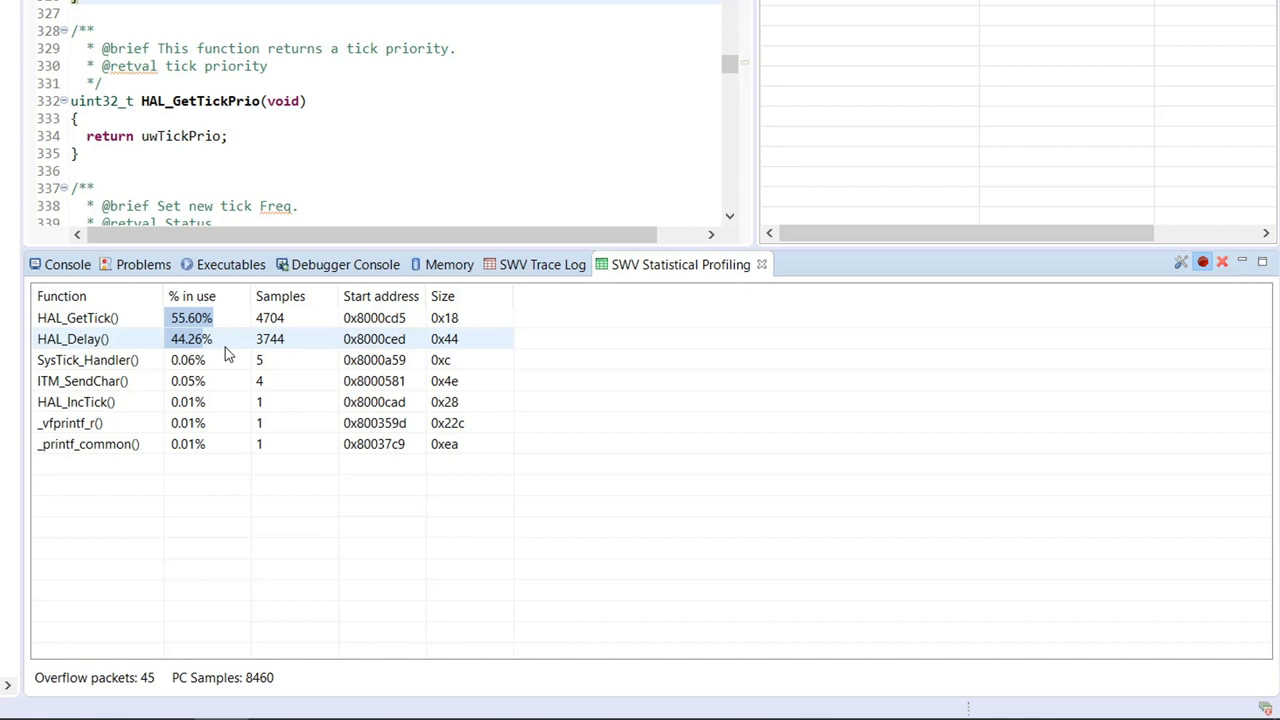
mouse_move(245, 338)
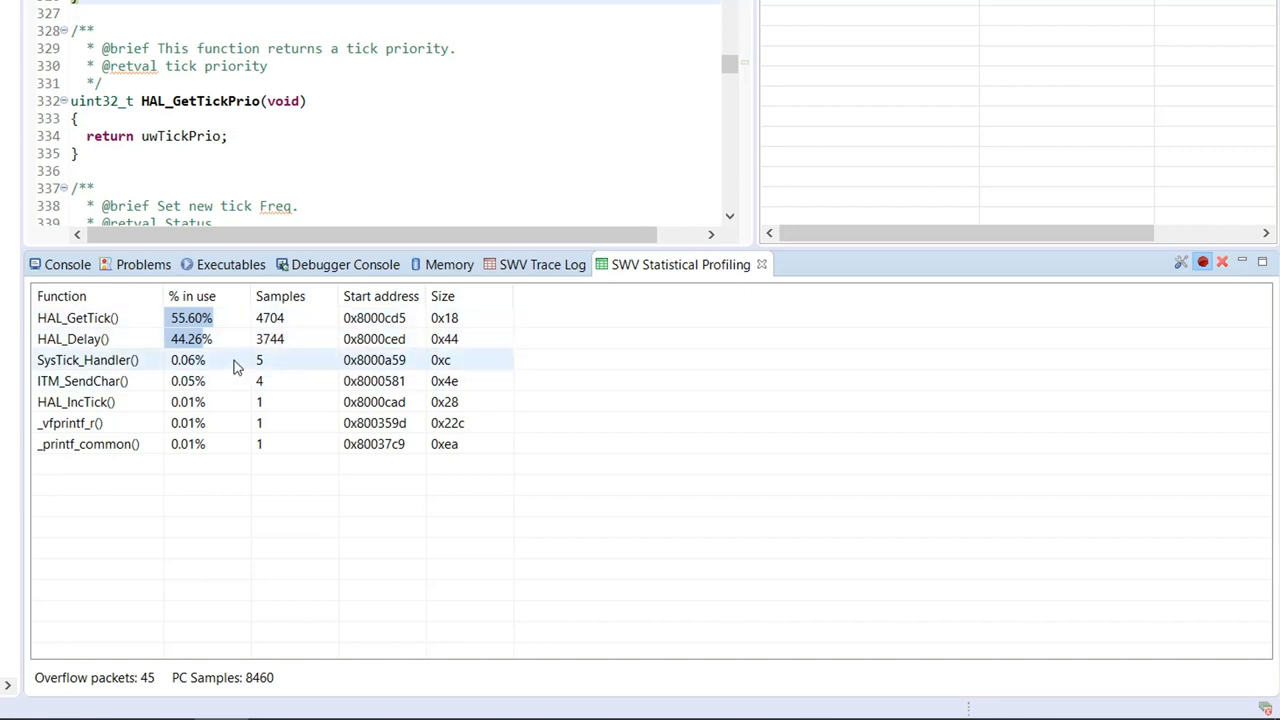
mouse_move(255, 368)
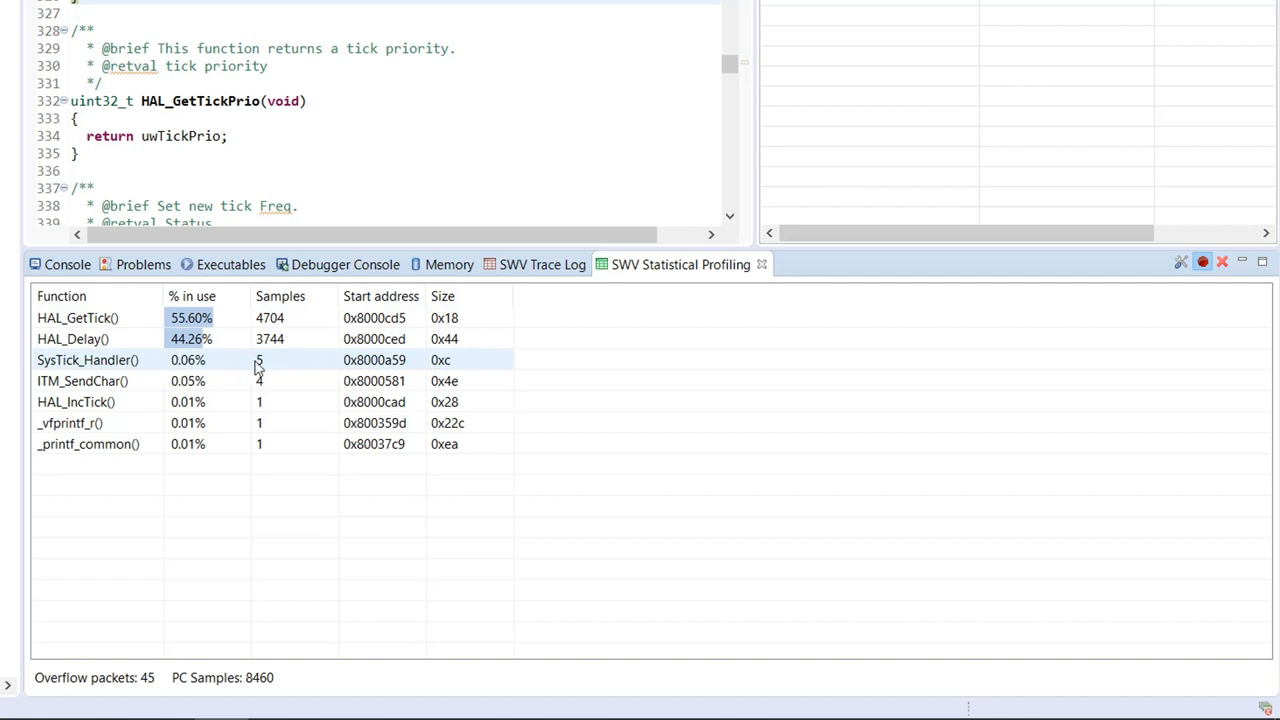
mouse_move(240, 363)
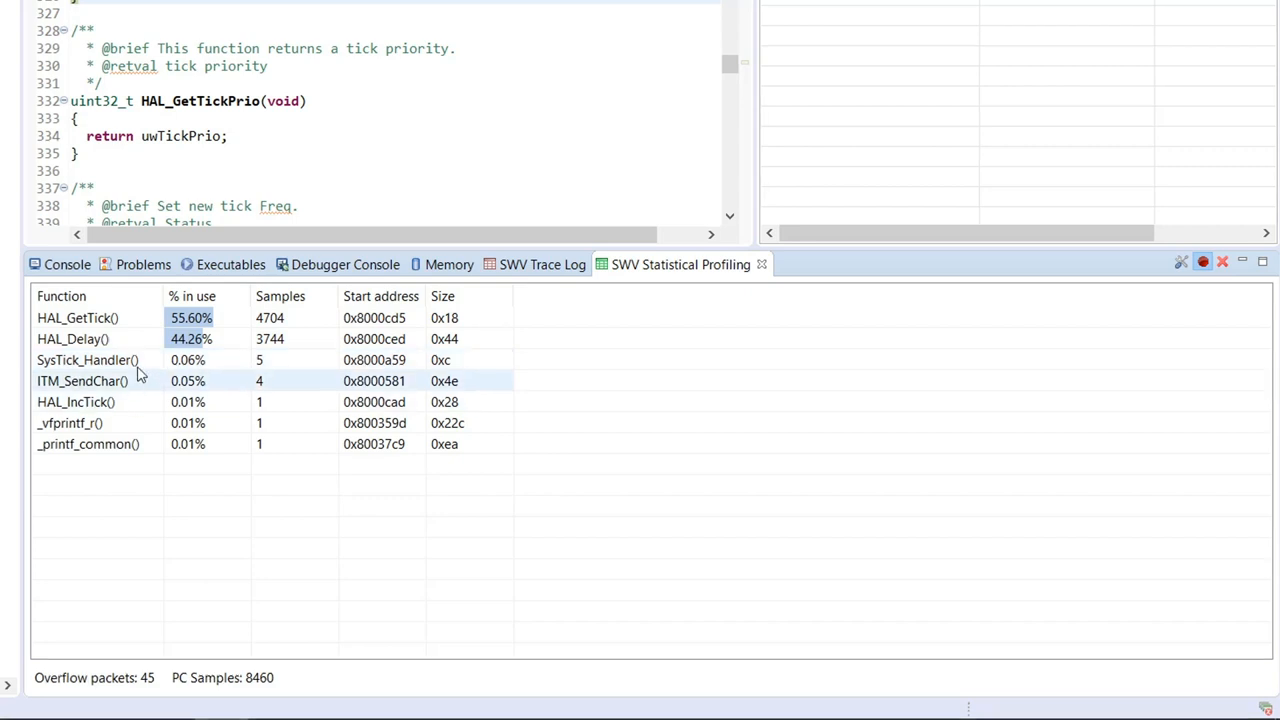
mouse_move(100, 385)
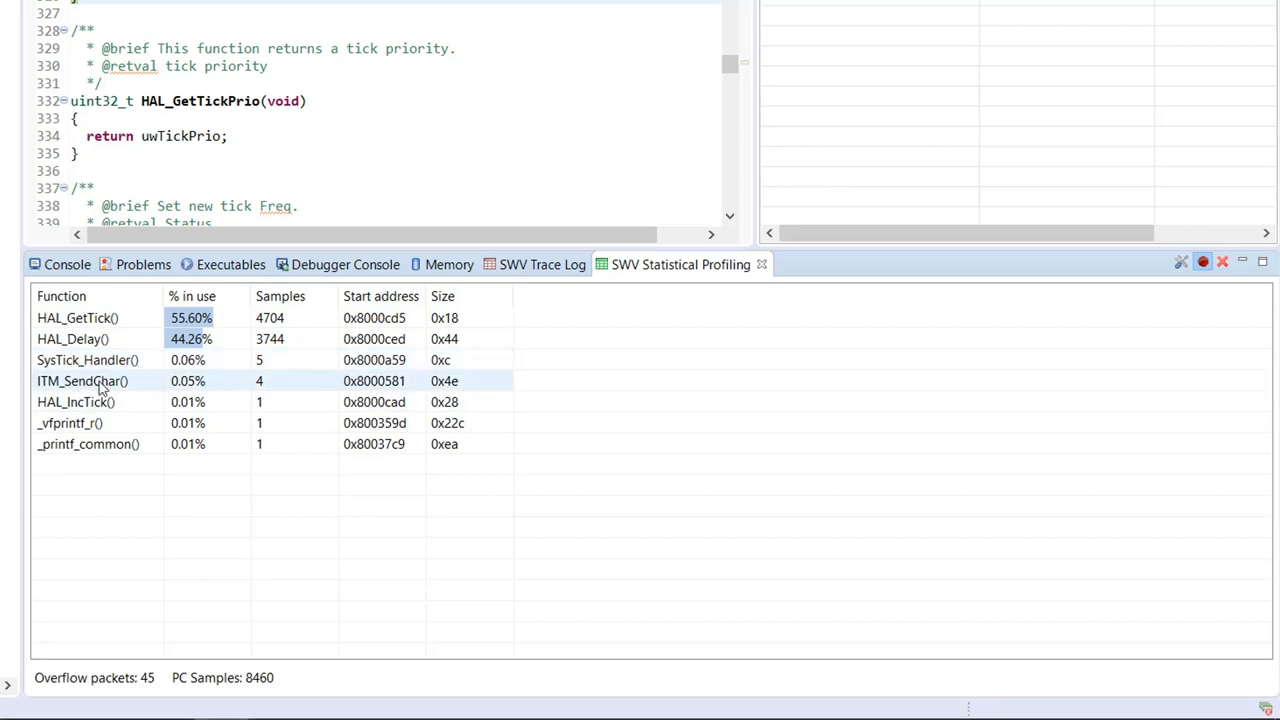
mouse_move(104, 401)
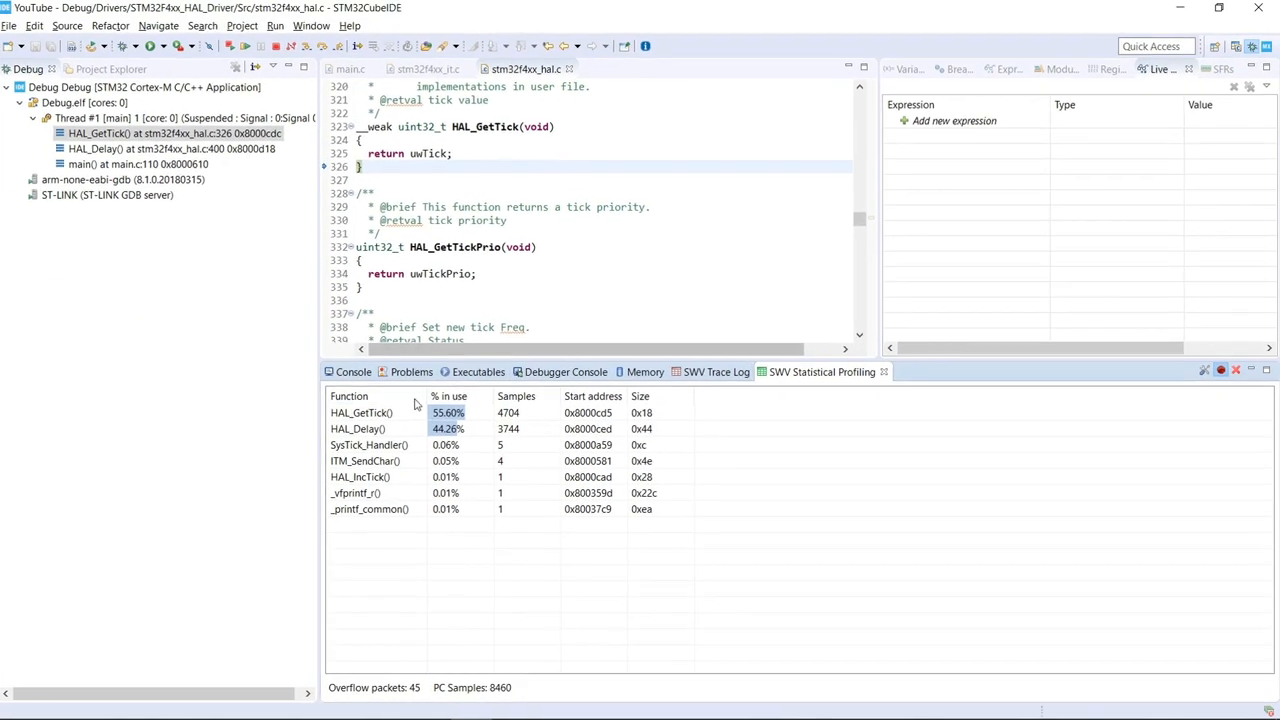
click(370, 141)
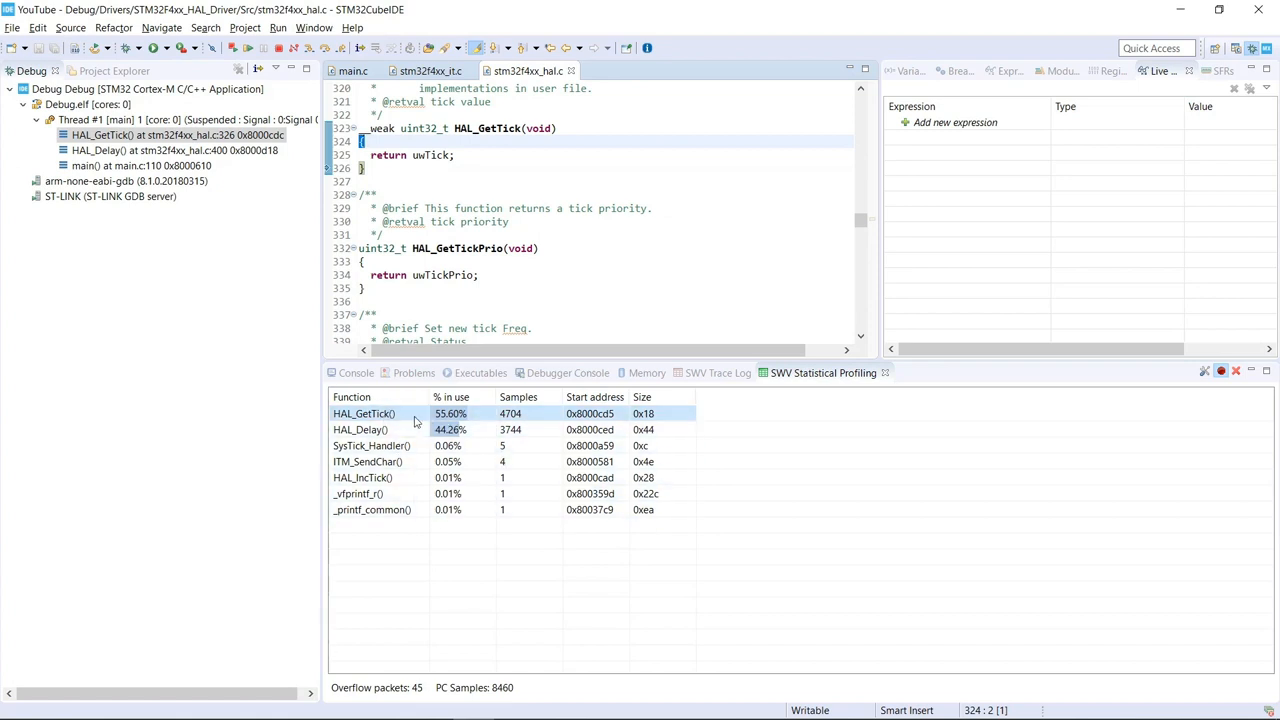
click(378, 413)
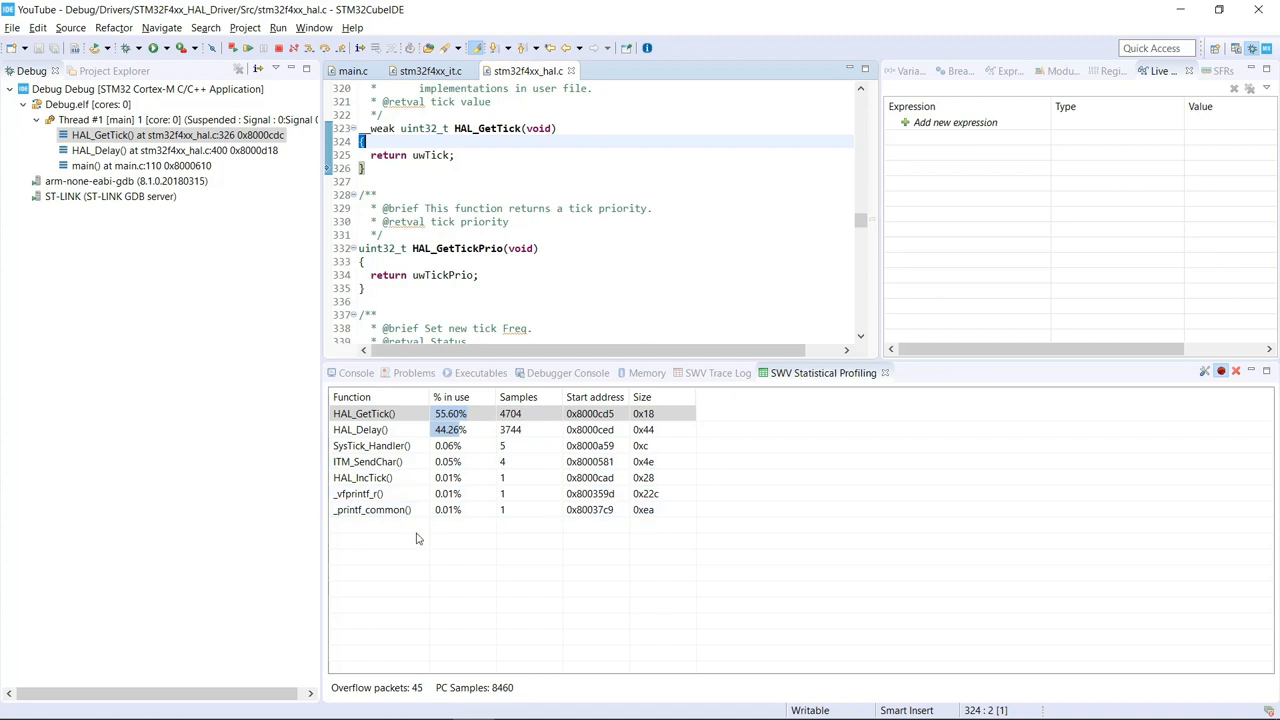
mouse_move(1022, 534)
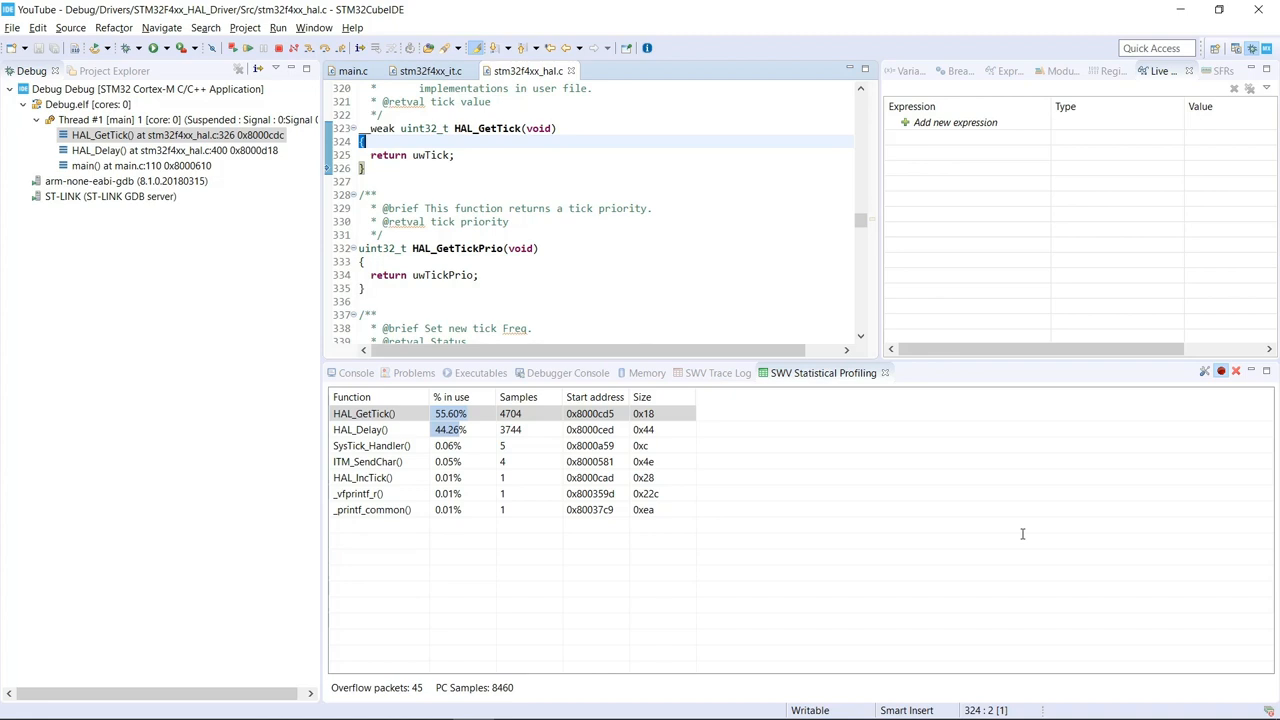
mouse_move(1020, 538)
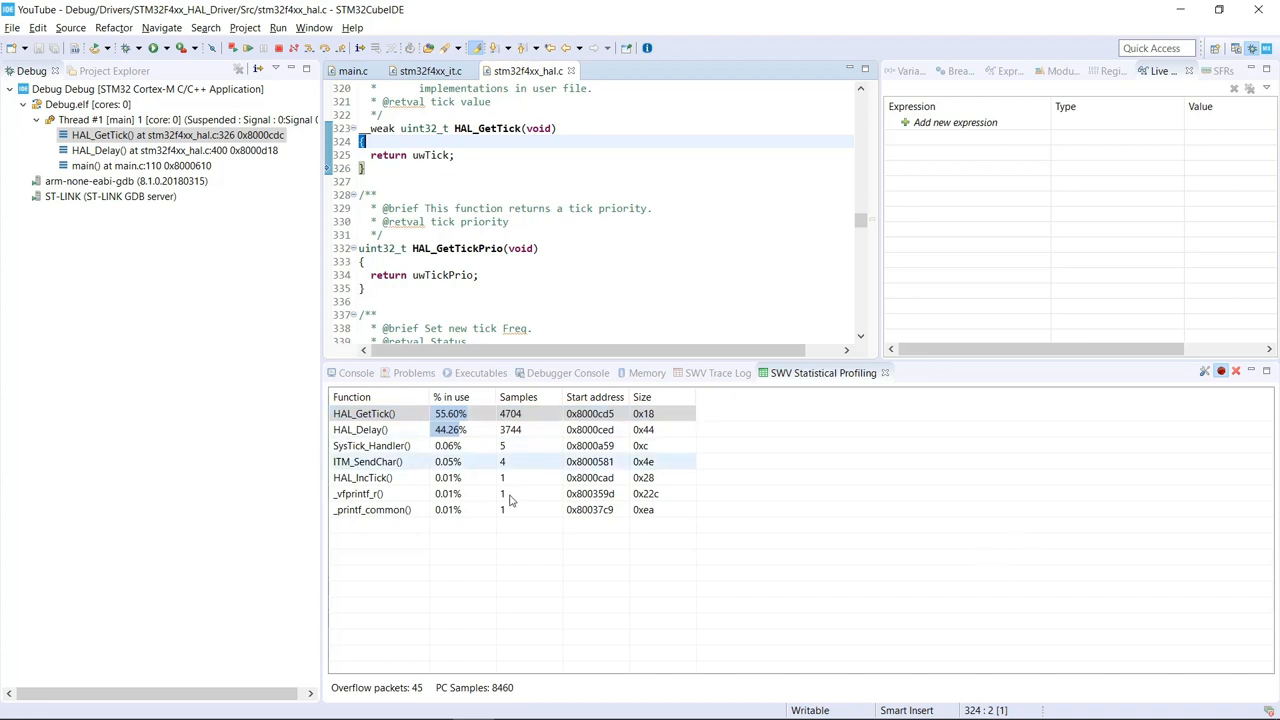
mouse_move(513, 547)
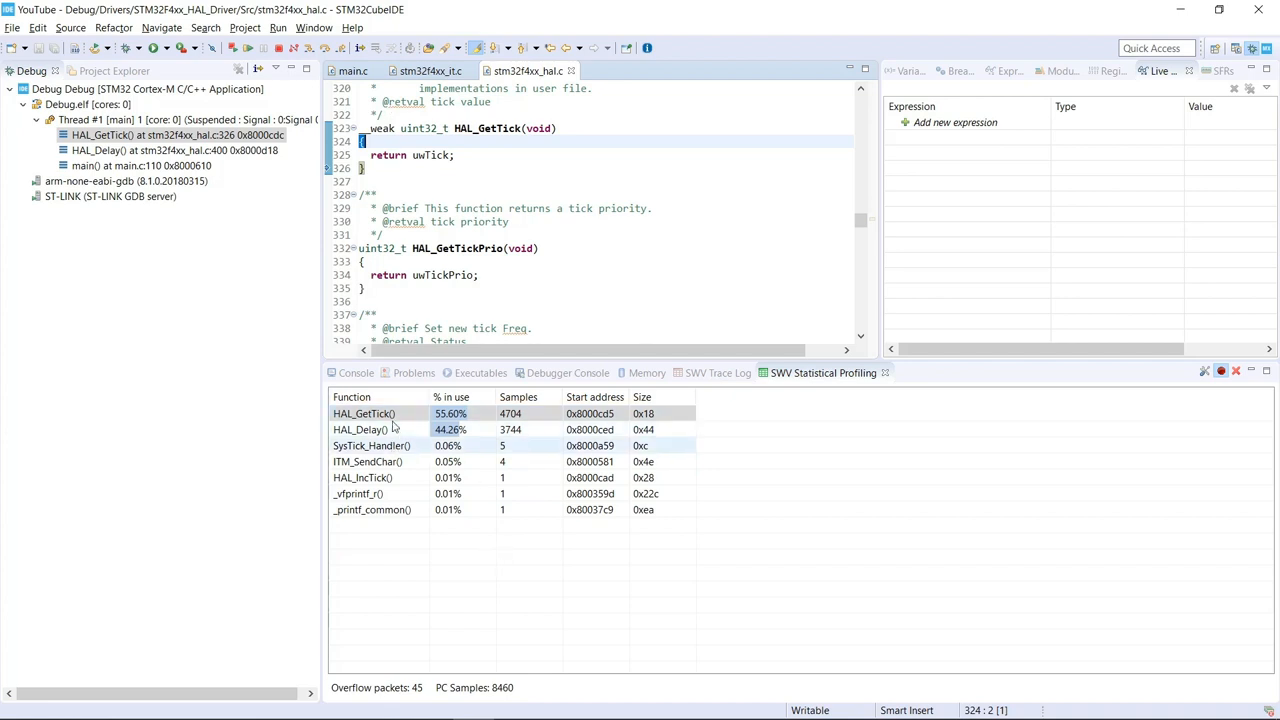
mouse_move(388, 458)
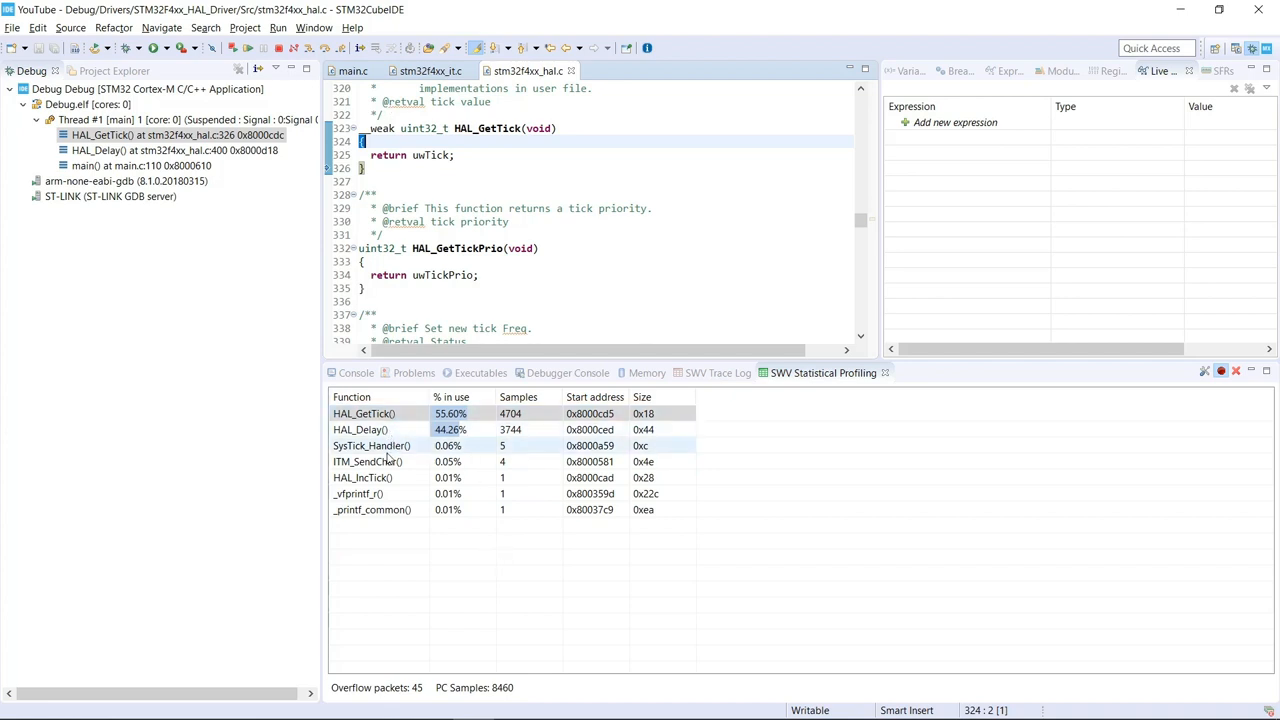